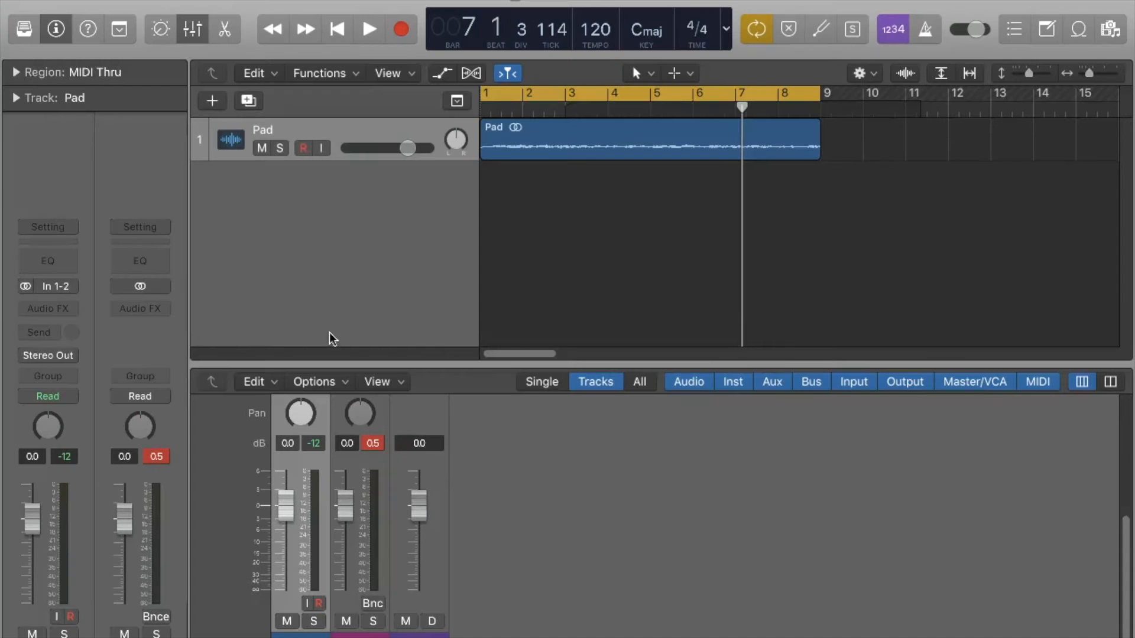
mouse_move(364, 294)
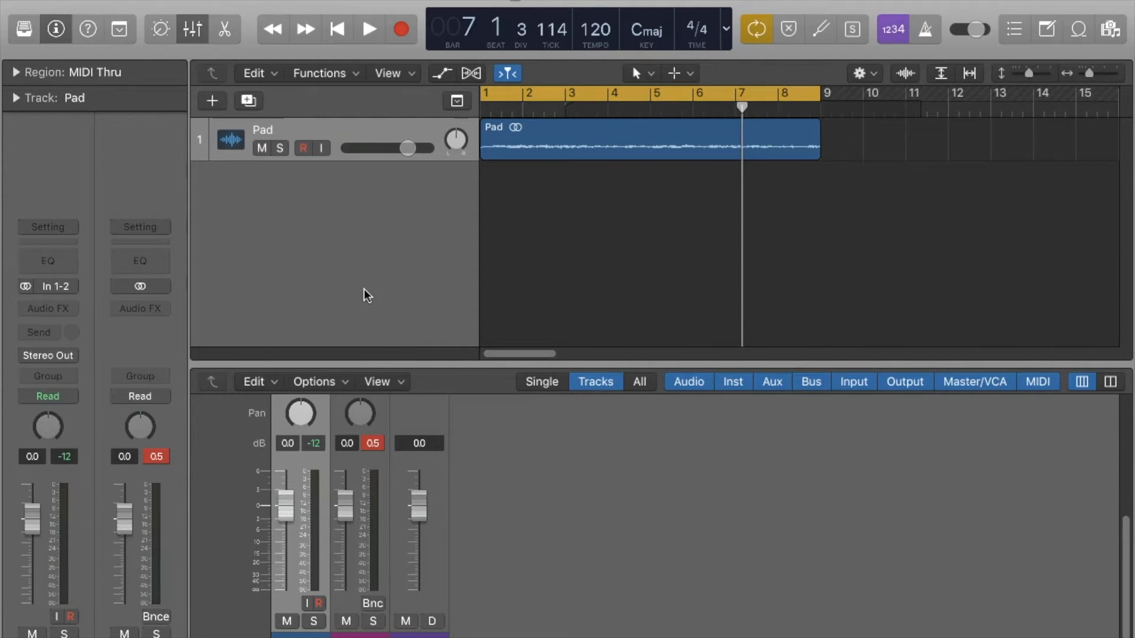
mouse_move(477, 460)
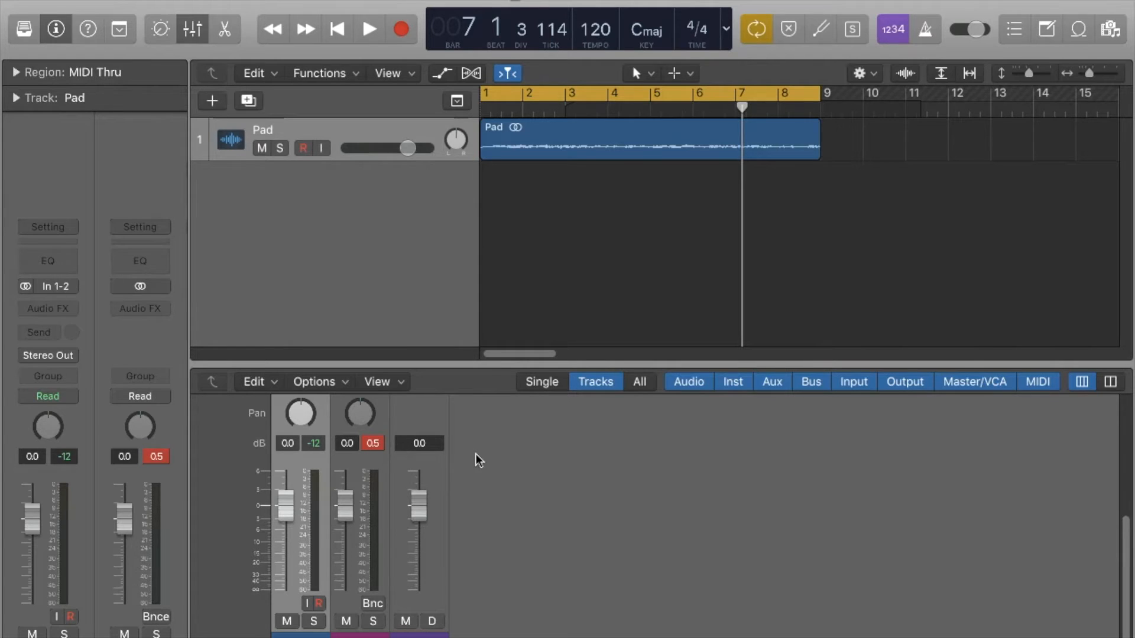
mouse_move(633, 76)
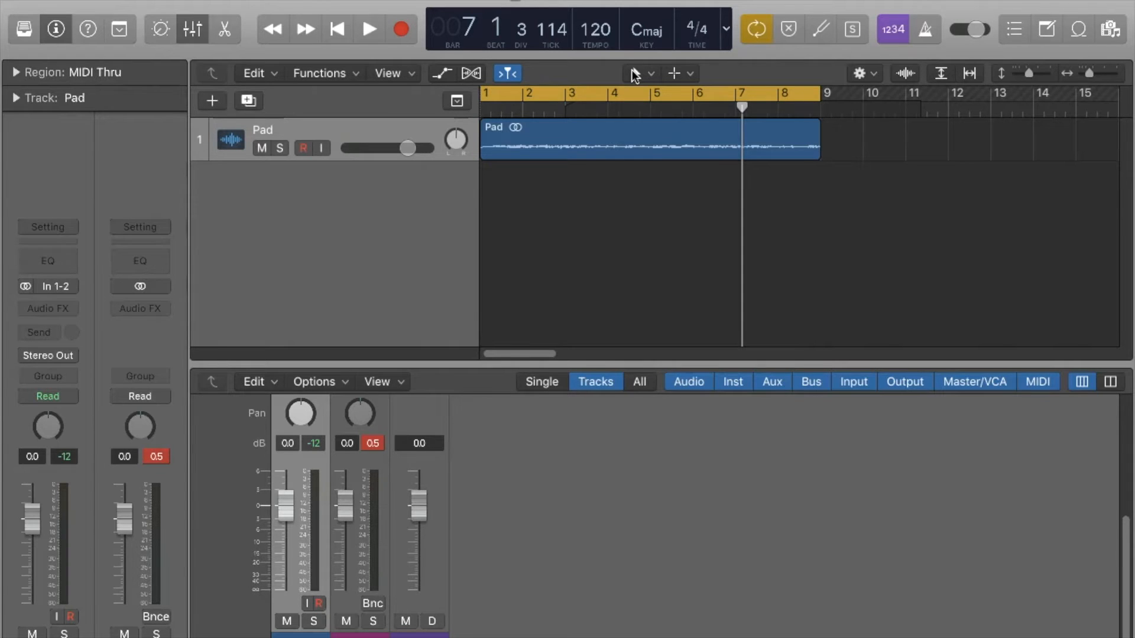
Step: Move the Pad region to start at bar 2 and make the Fade Tool active
click(634, 73)
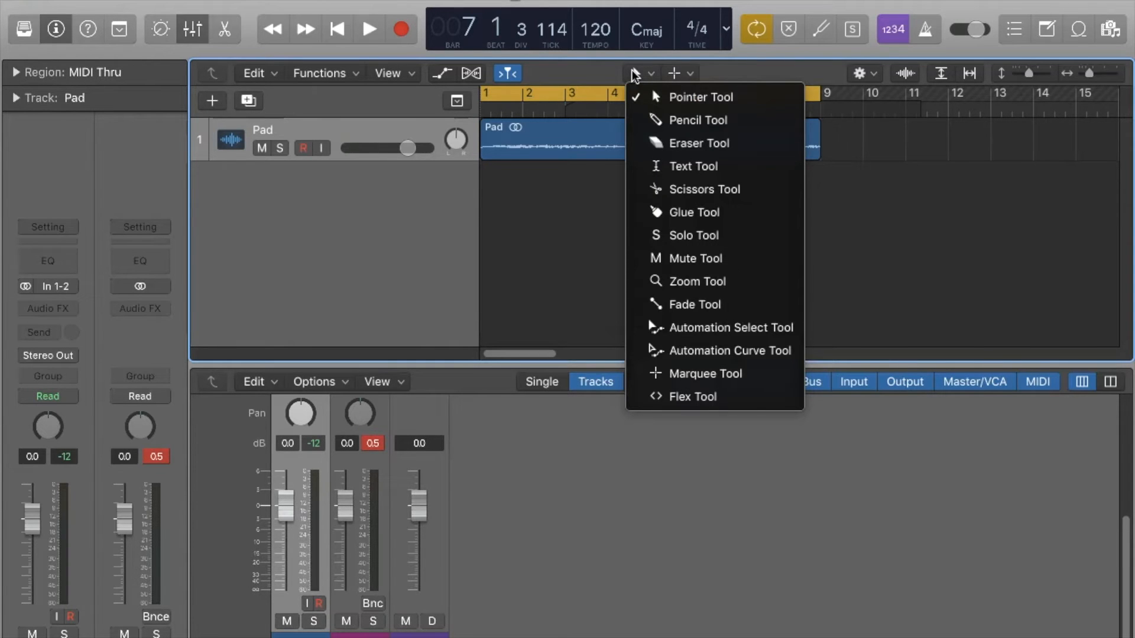
mouse_move(693, 212)
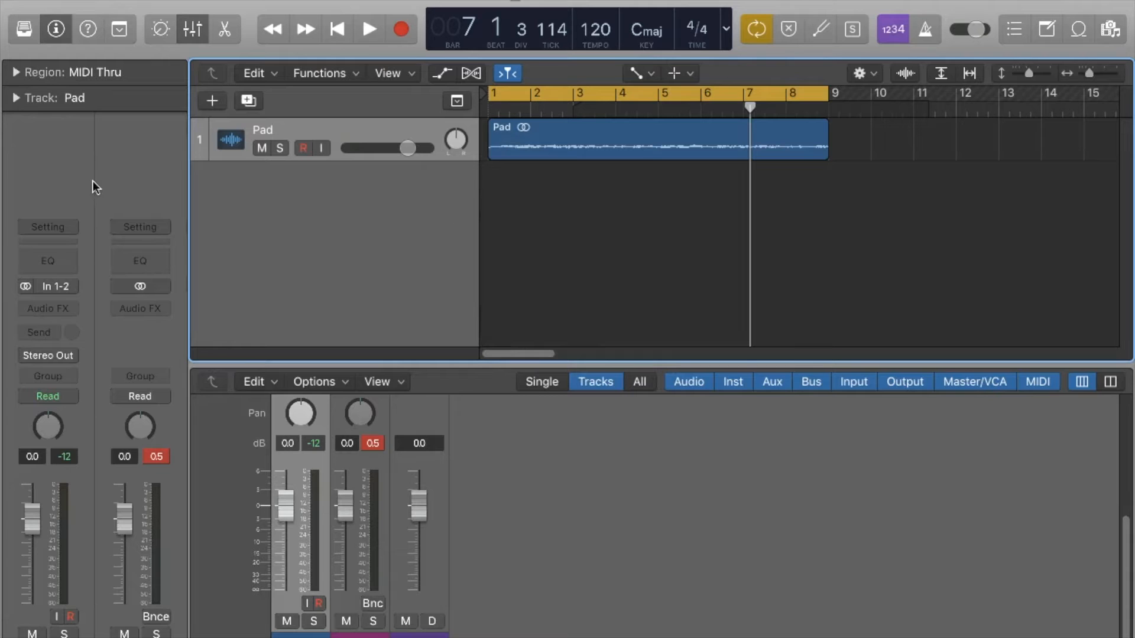
click(557, 141)
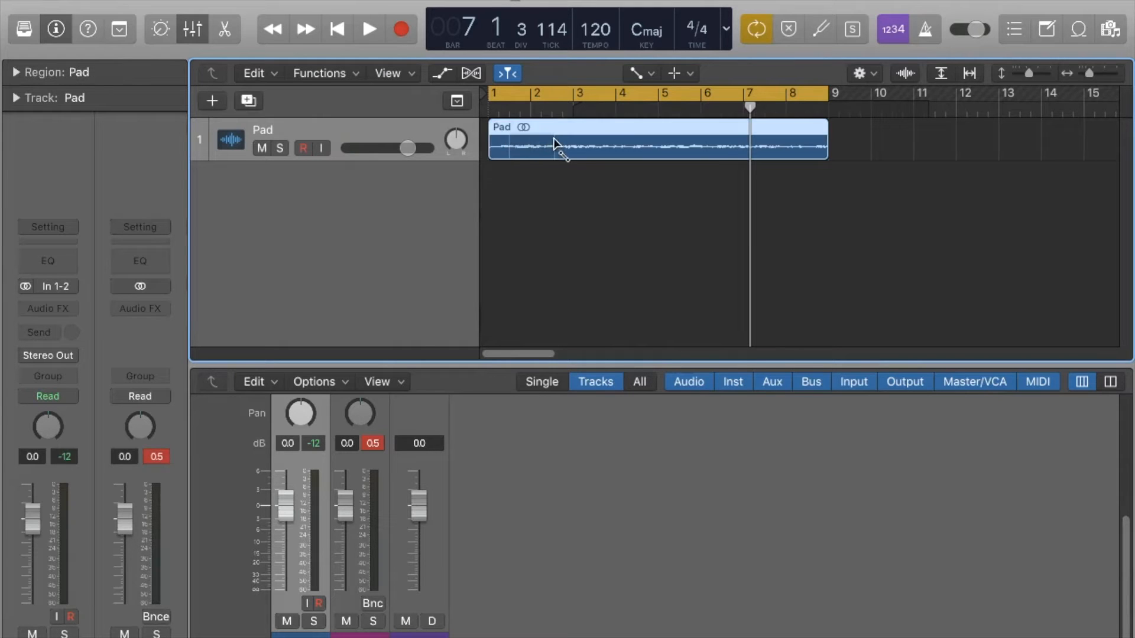
mouse_move(643, 75)
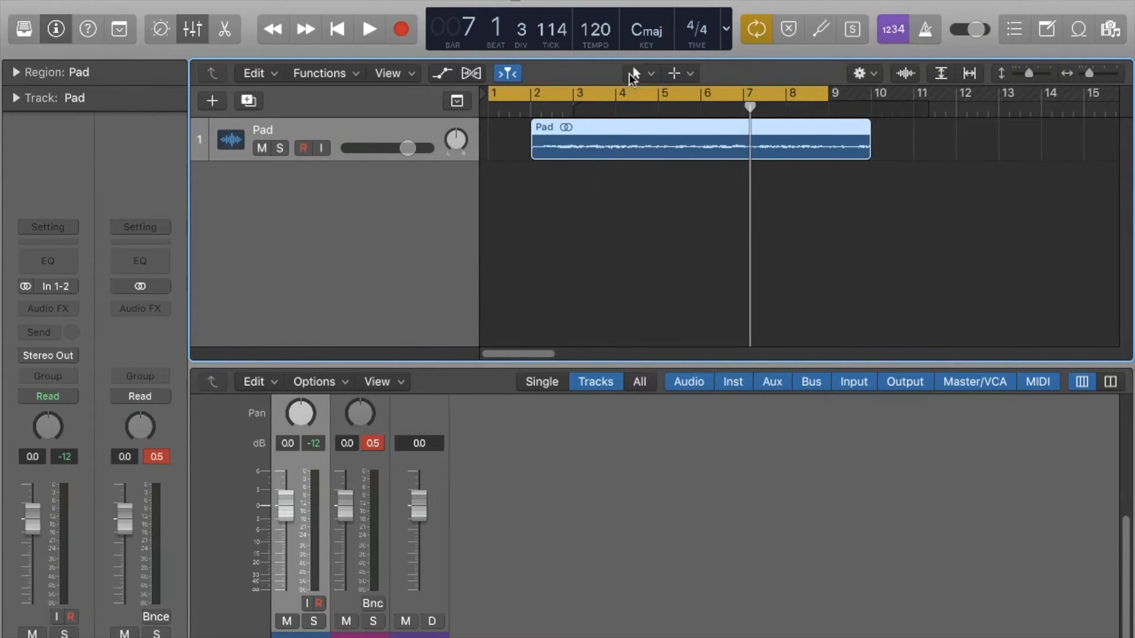
click(635, 73)
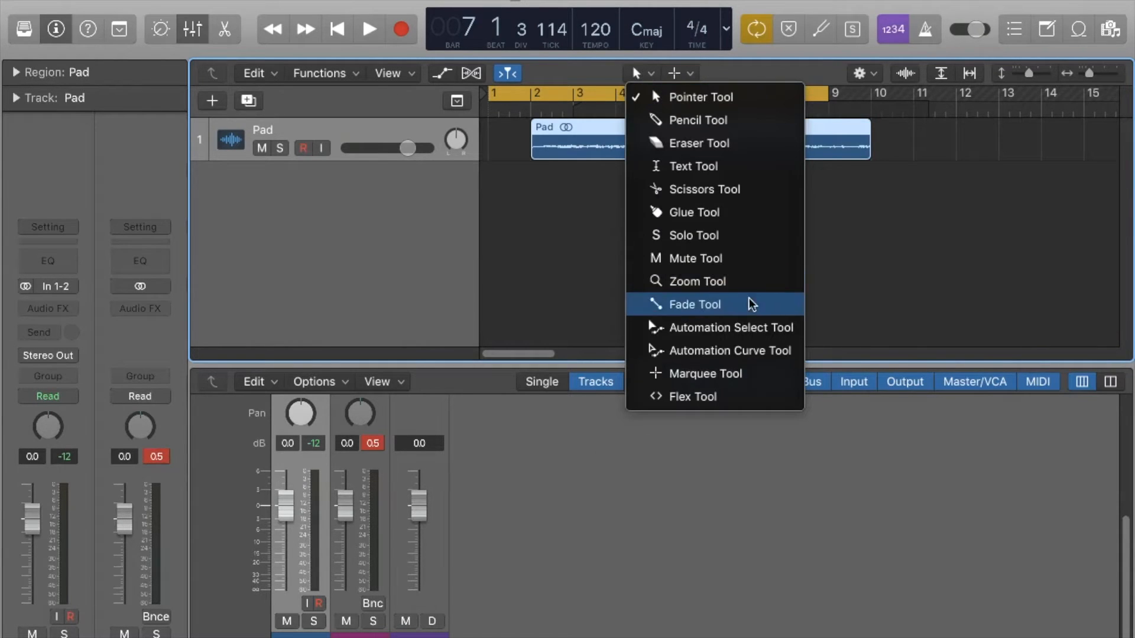
click(693, 304)
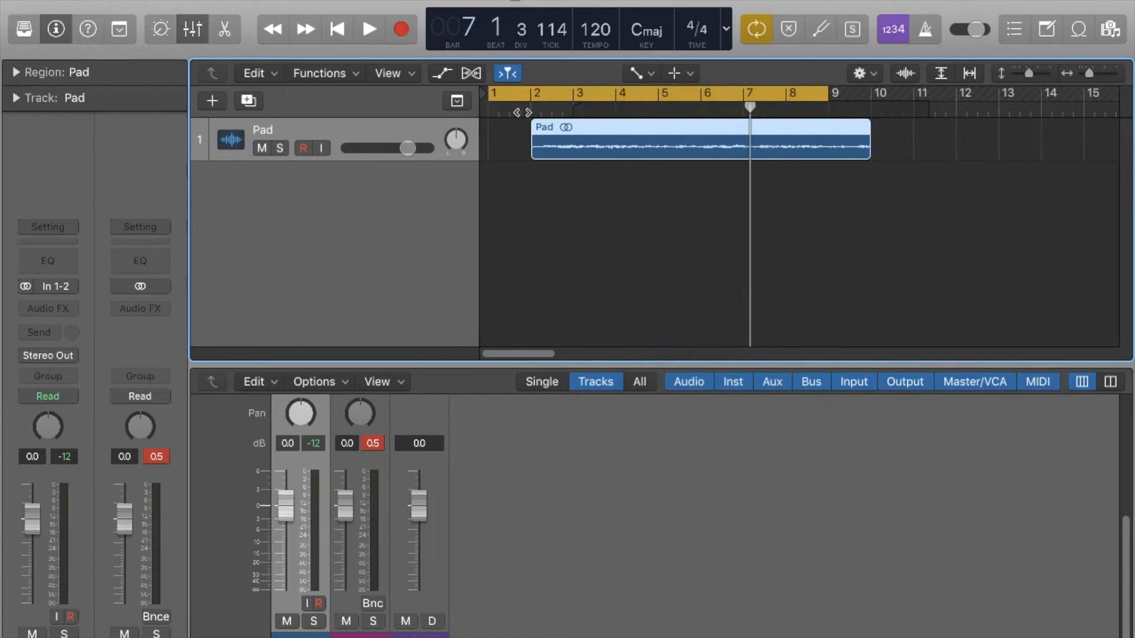
Step: Zoom in on the timeline around the Pad region's start
click(532, 93)
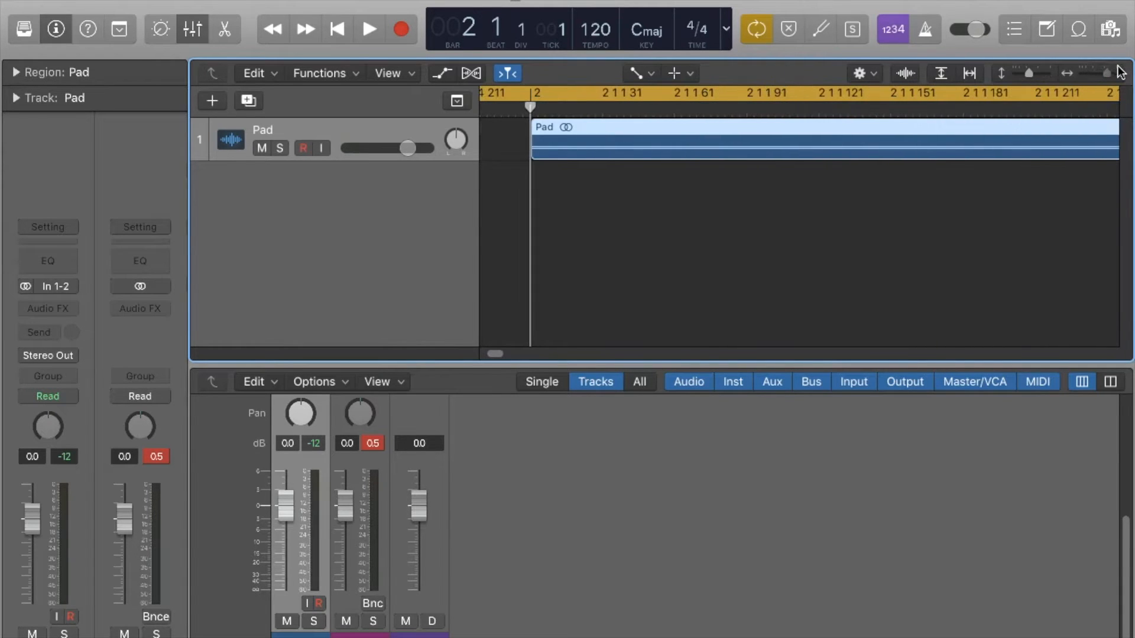
mouse_move(492, 145)
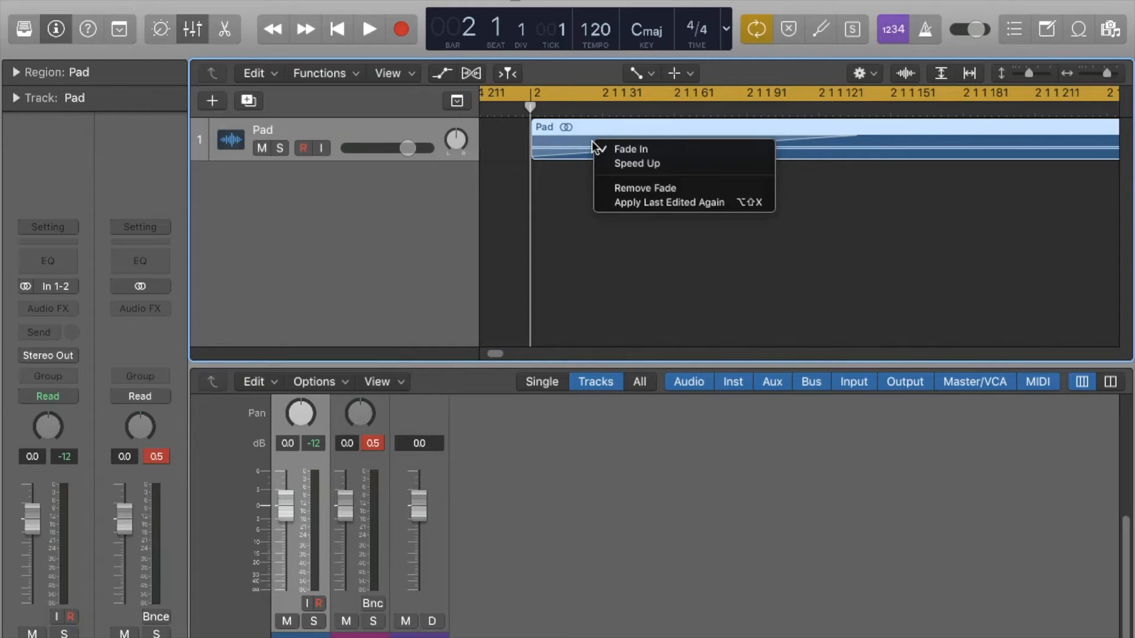
mouse_move(637, 149)
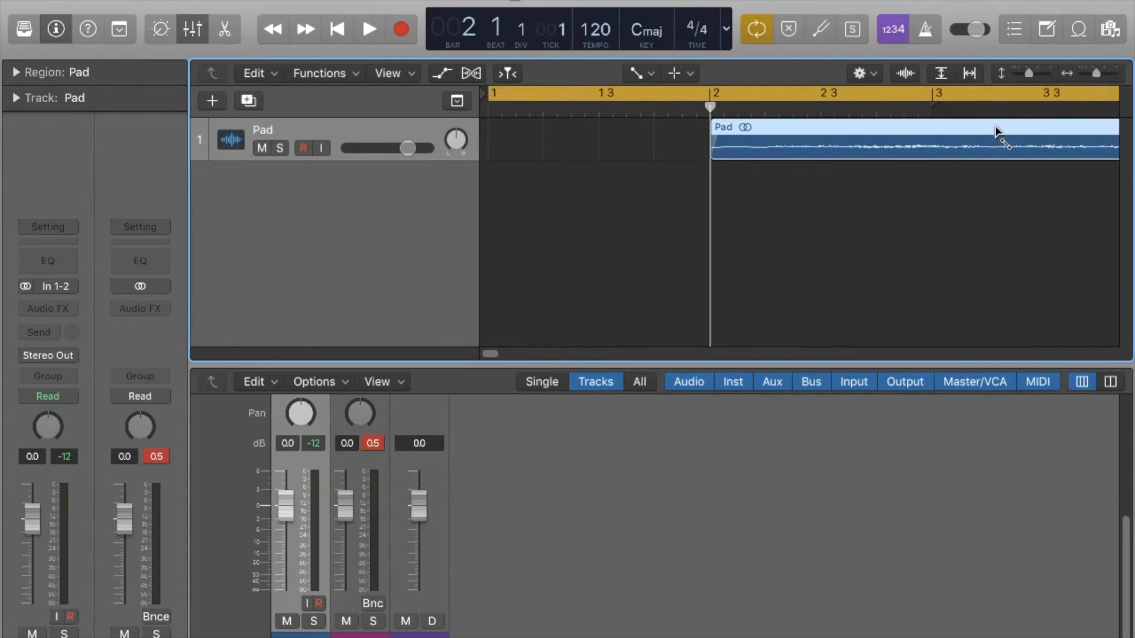
mouse_move(744, 139)
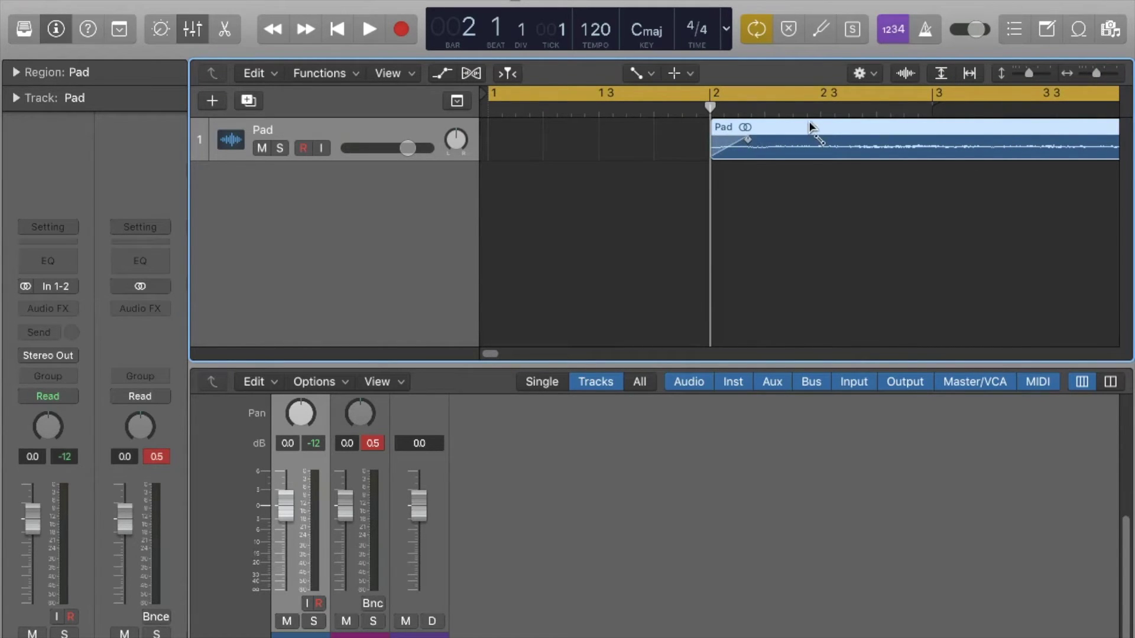
mouse_move(652, 76)
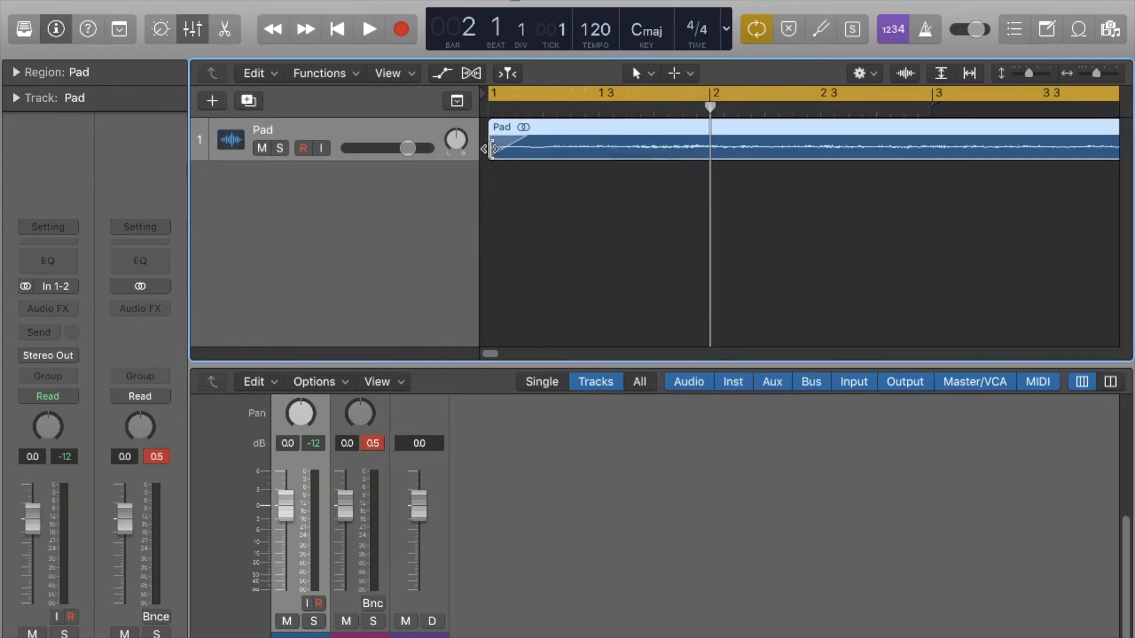
Step: Audition the fade-in, stretch it nearly to bar 2, and return to the project start
click(368, 29)
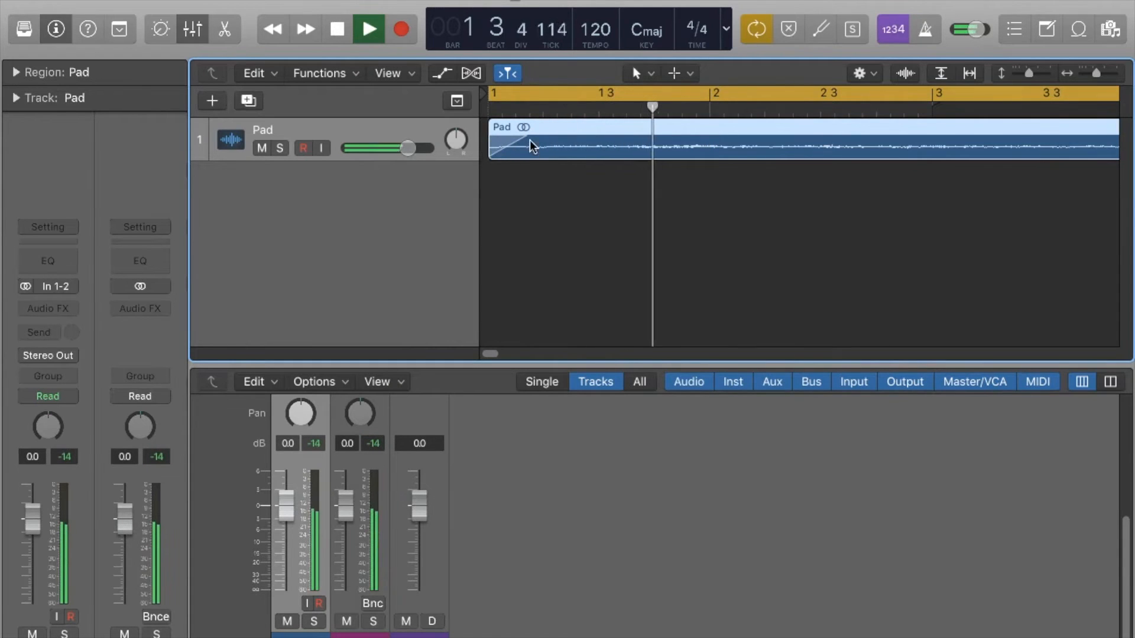
click(639, 73)
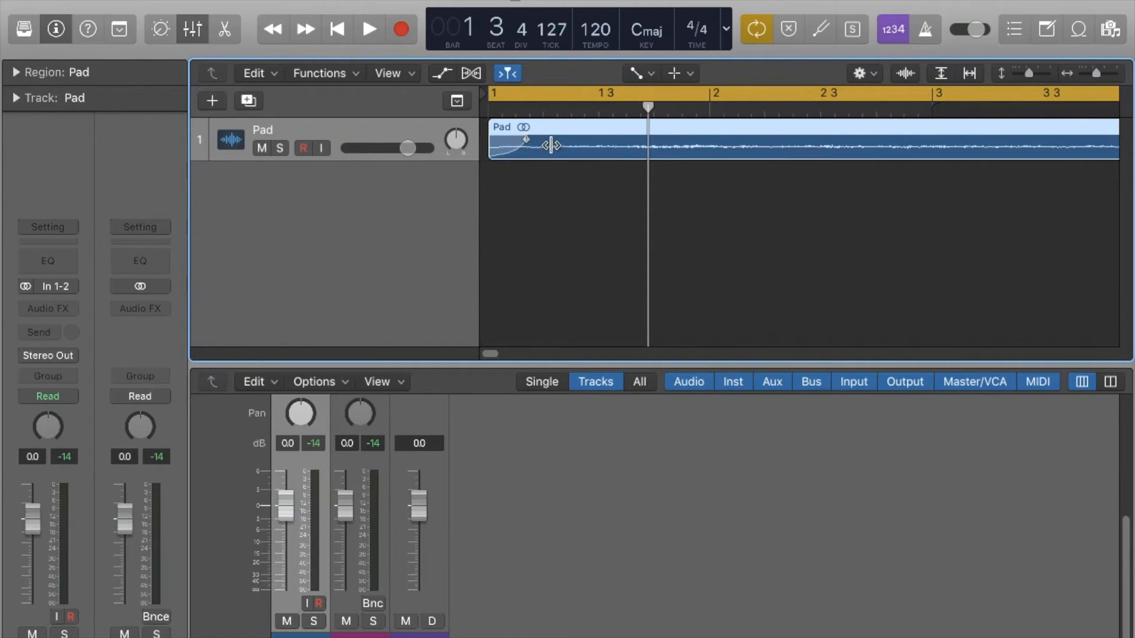
drag(526, 140, 599, 139)
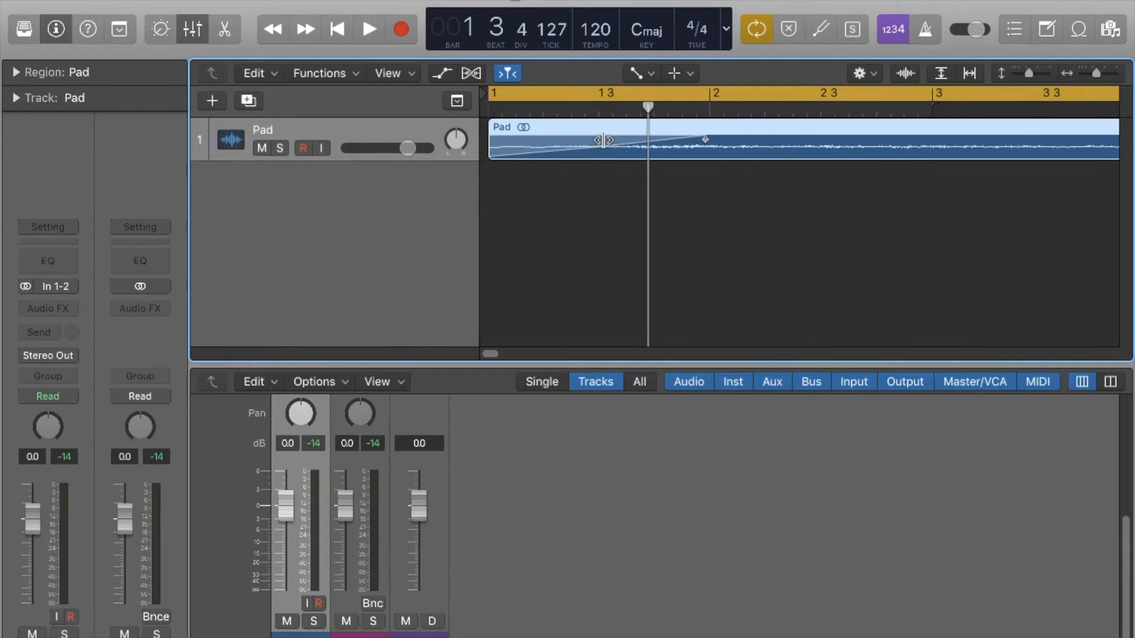
click(368, 29)
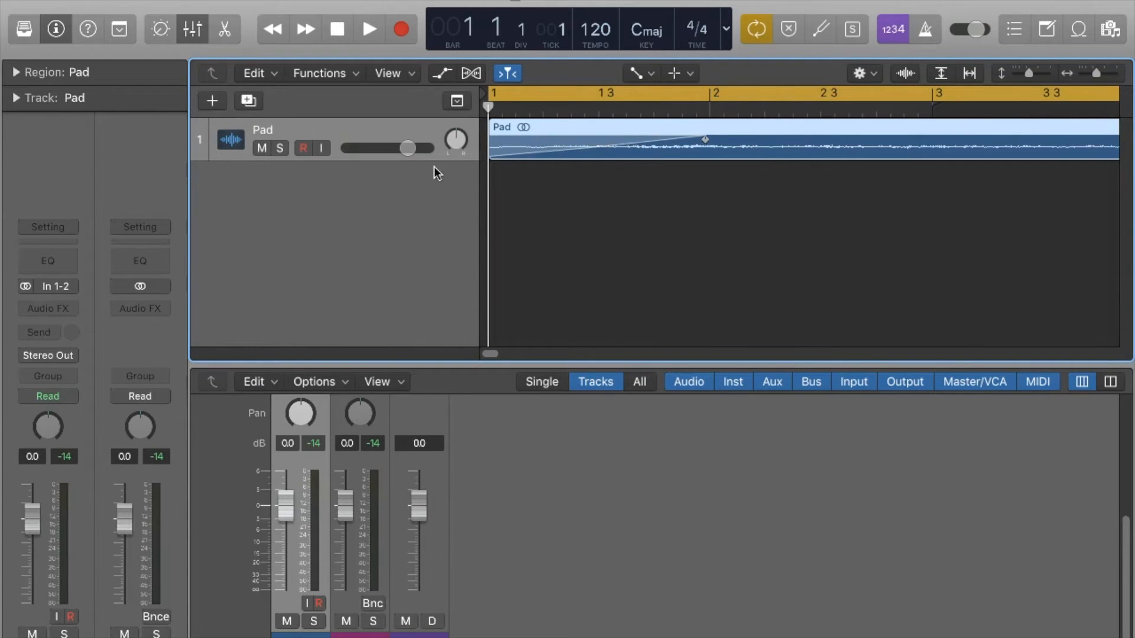
mouse_move(409, 206)
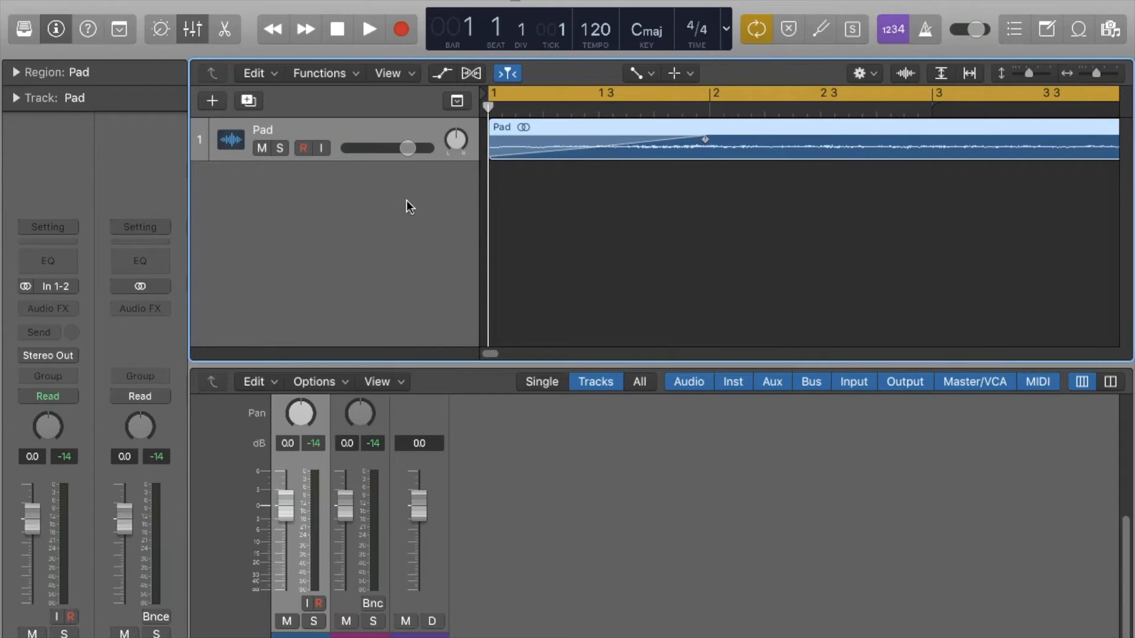
Step: Draw a long fade-out from around bar 7 to the Pad region's end
click(368, 29)
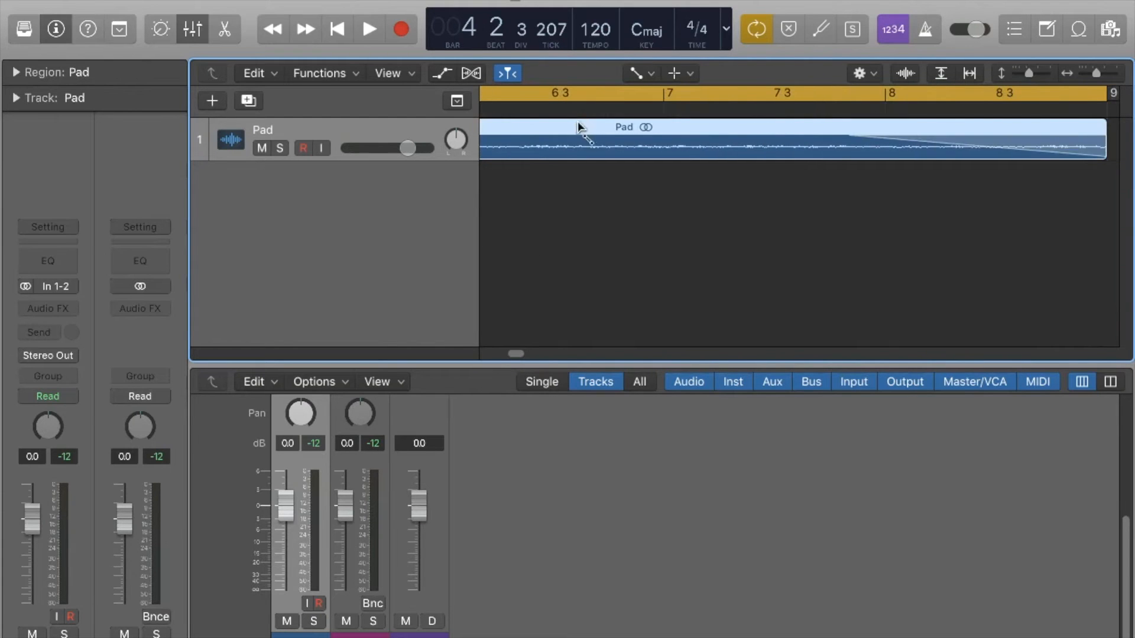
click(368, 30)
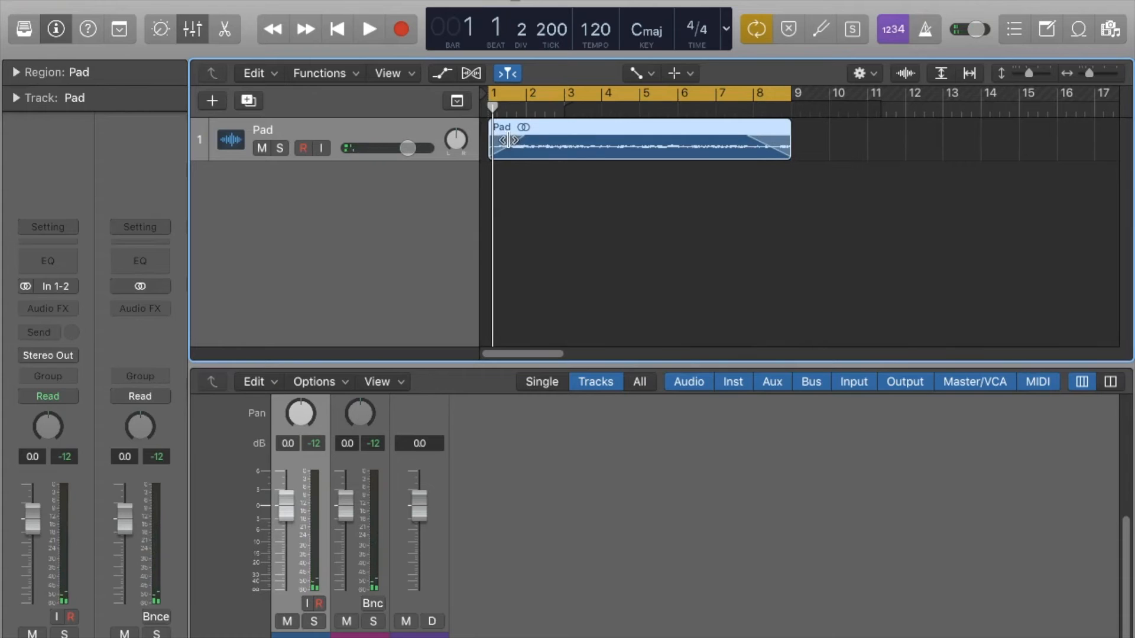
Step: Remove the fade-in and give the fade-out a Slow Down curve
right_click(502, 139)
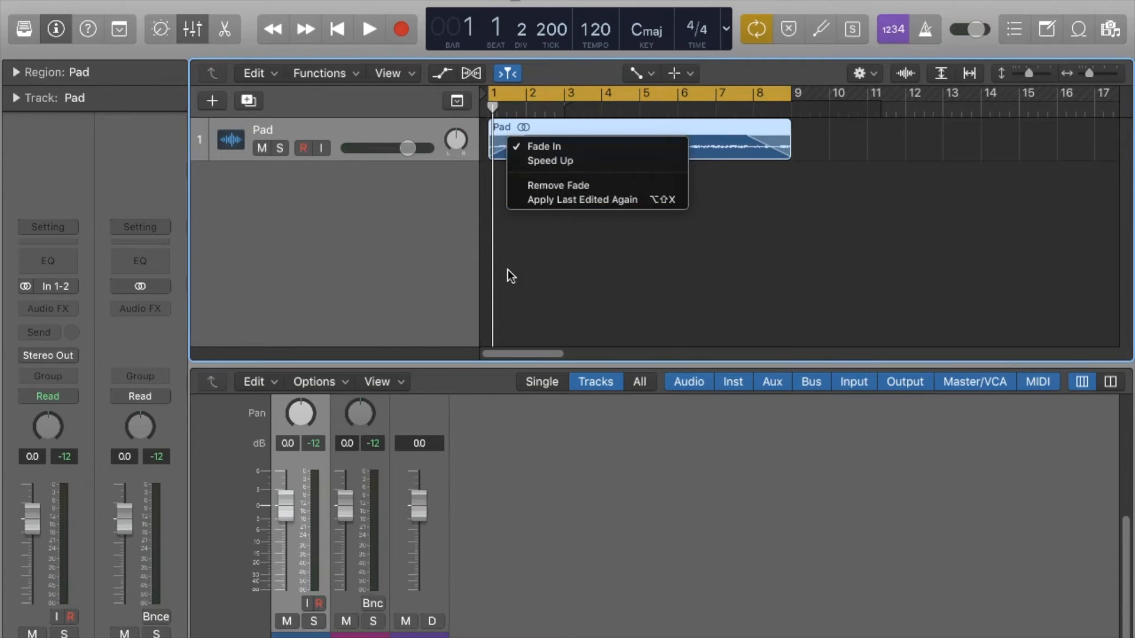
mouse_move(568, 185)
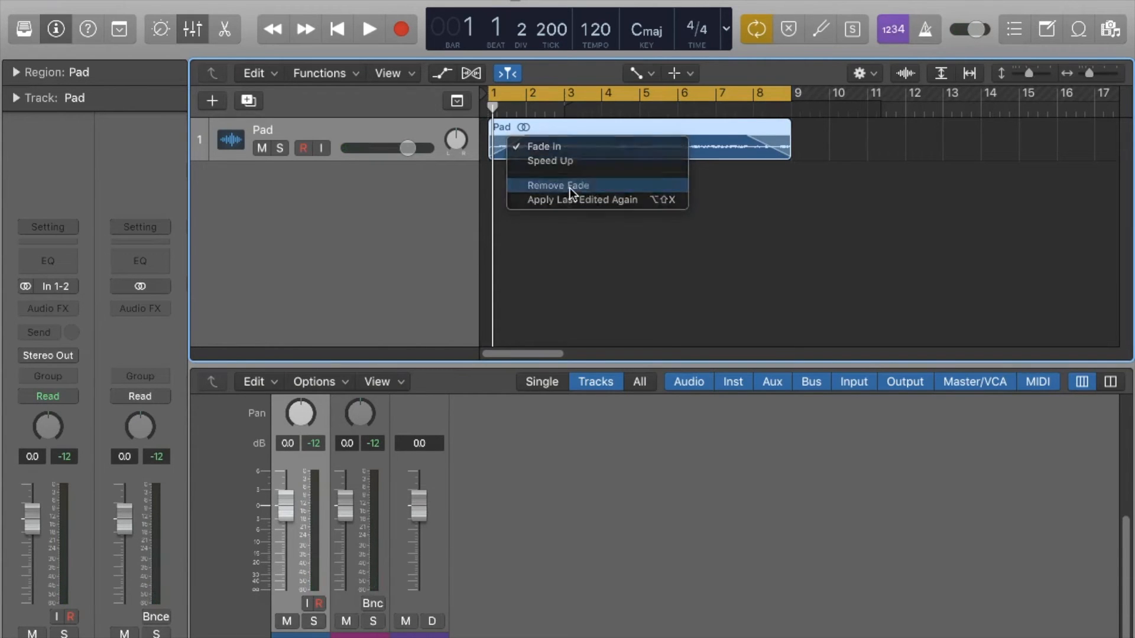
click(556, 185)
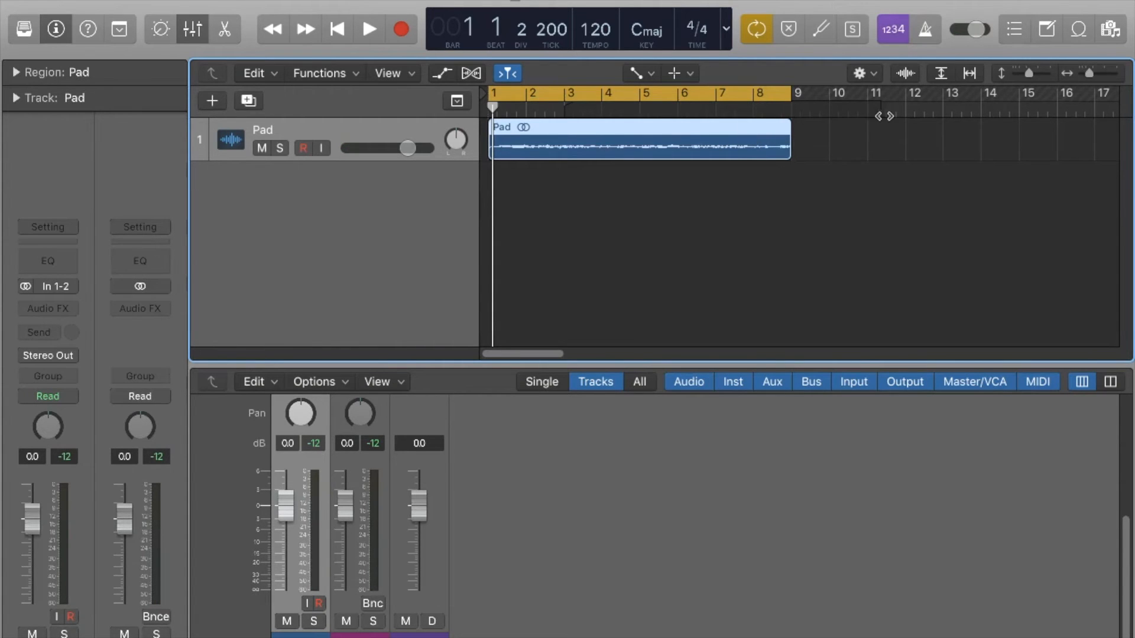
mouse_move(799, 151)
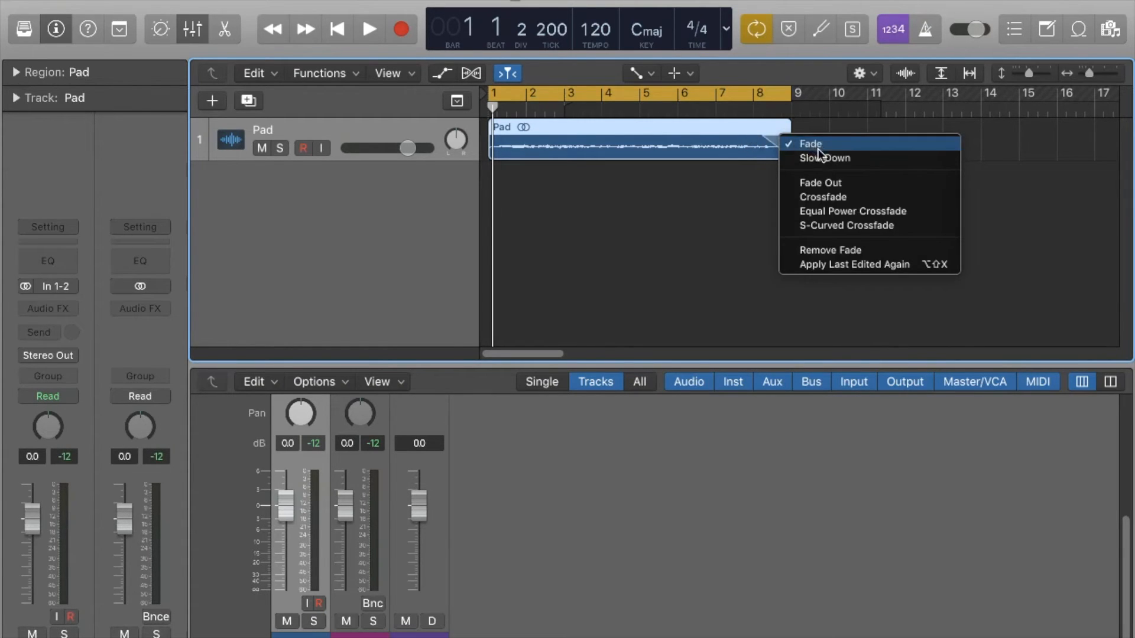
mouse_move(822, 158)
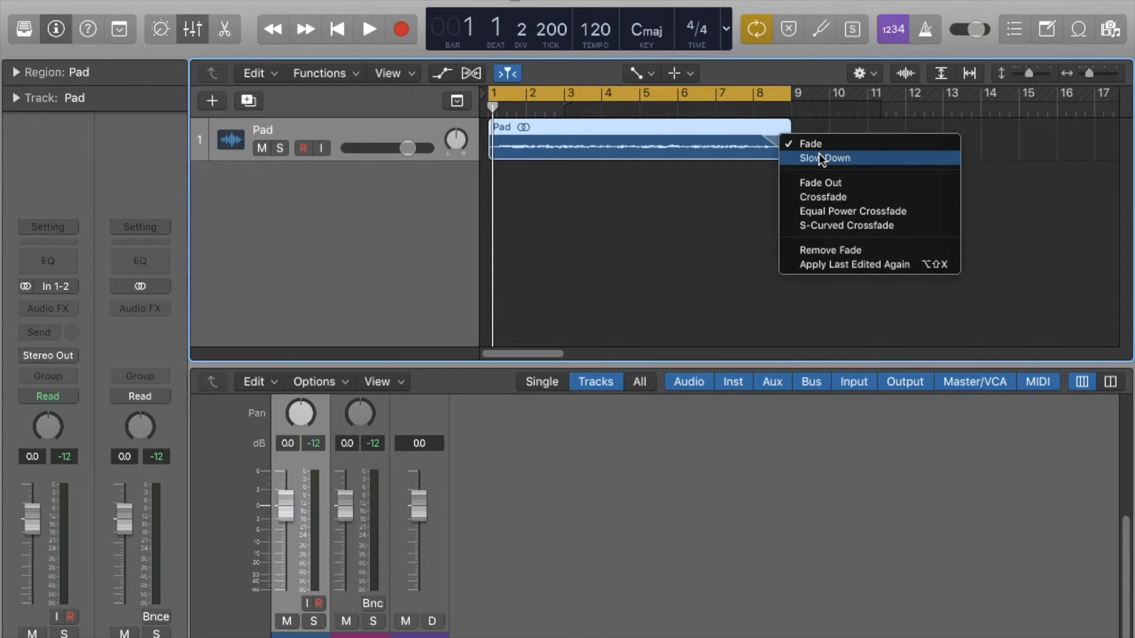
click(822, 158)
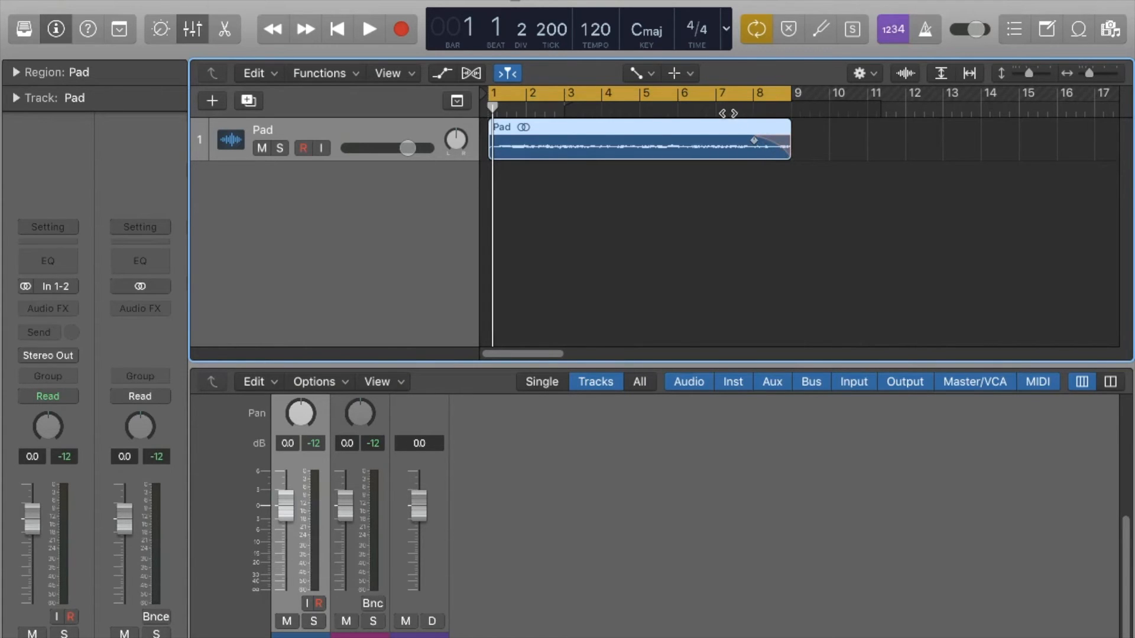
click(715, 92)
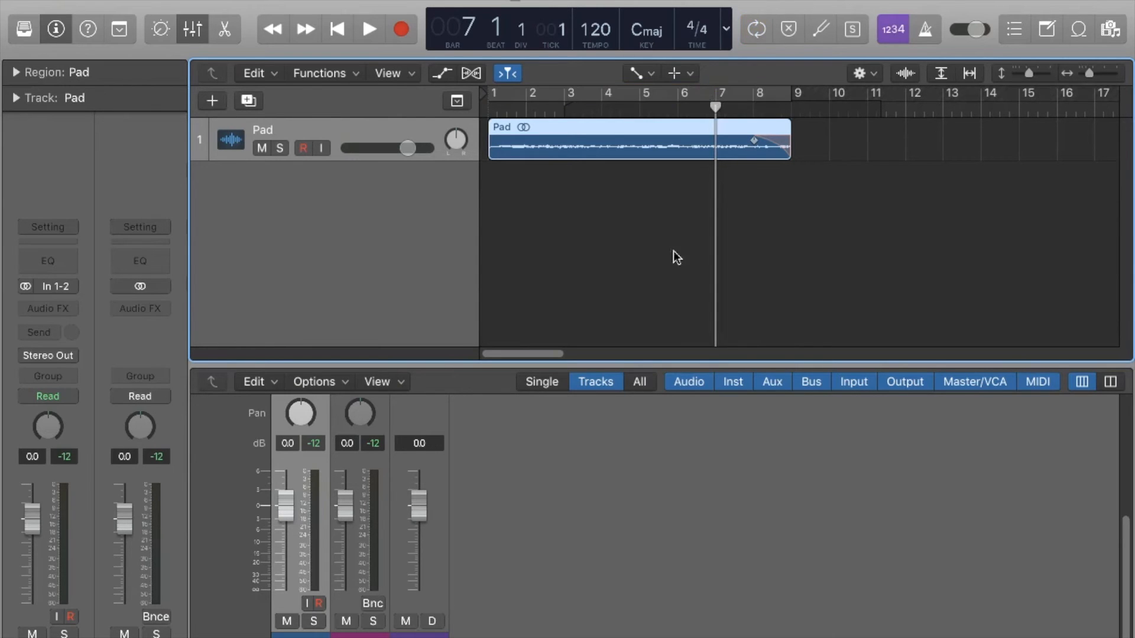
mouse_move(748, 210)
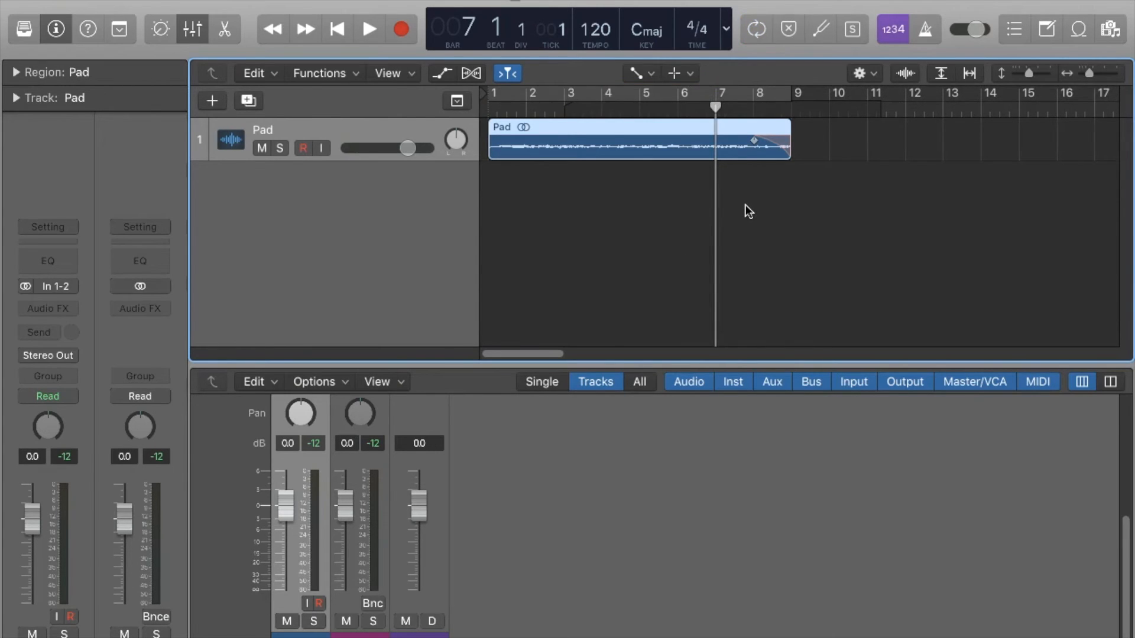
mouse_move(729, 231)
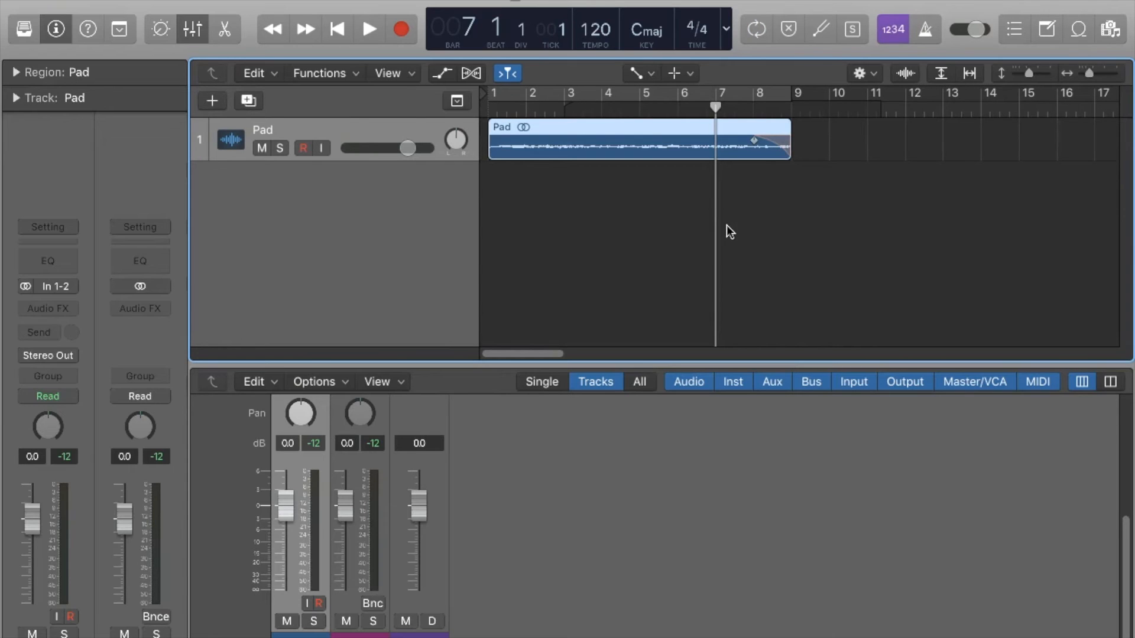
mouse_move(802, 193)
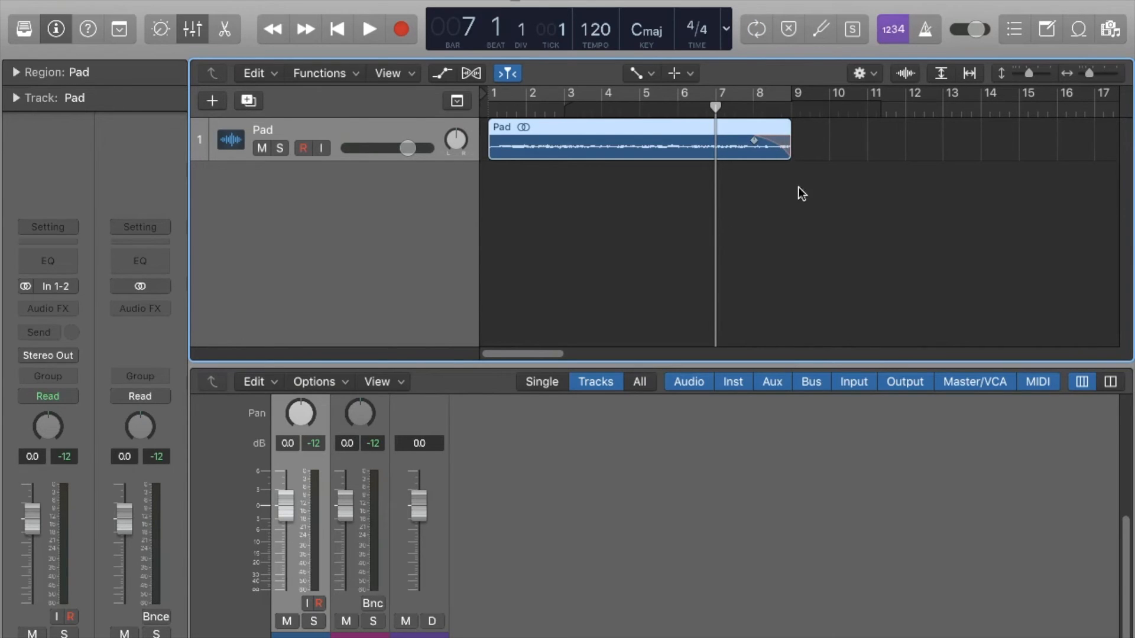
Step: Play the Slow Down fade-out from bar 7, stop, then play it again
click(368, 29)
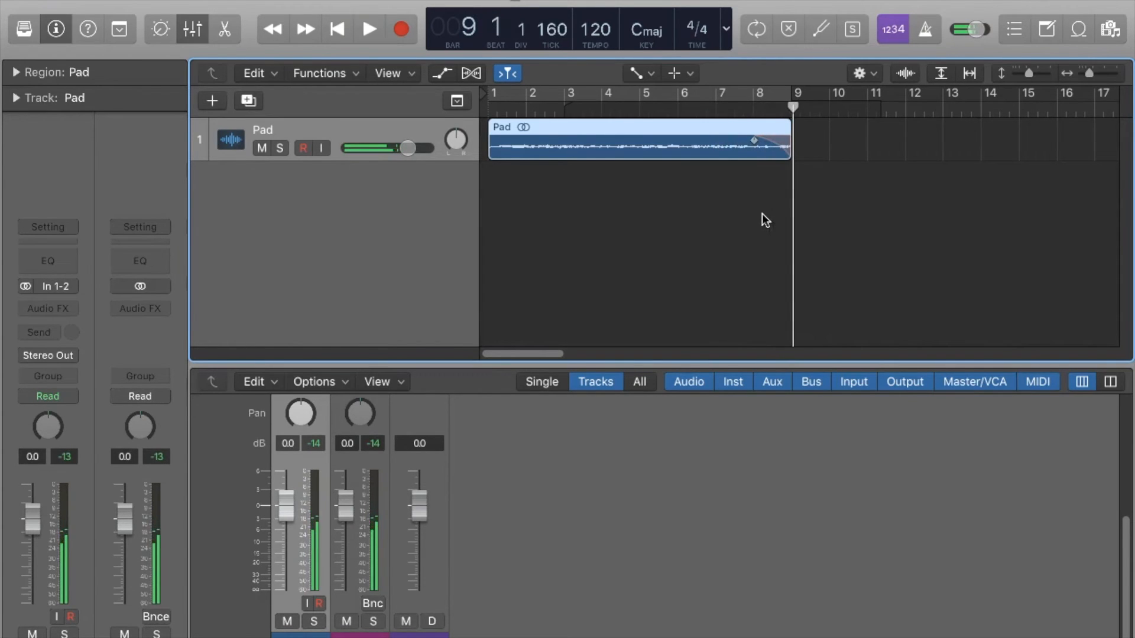
click(715, 105)
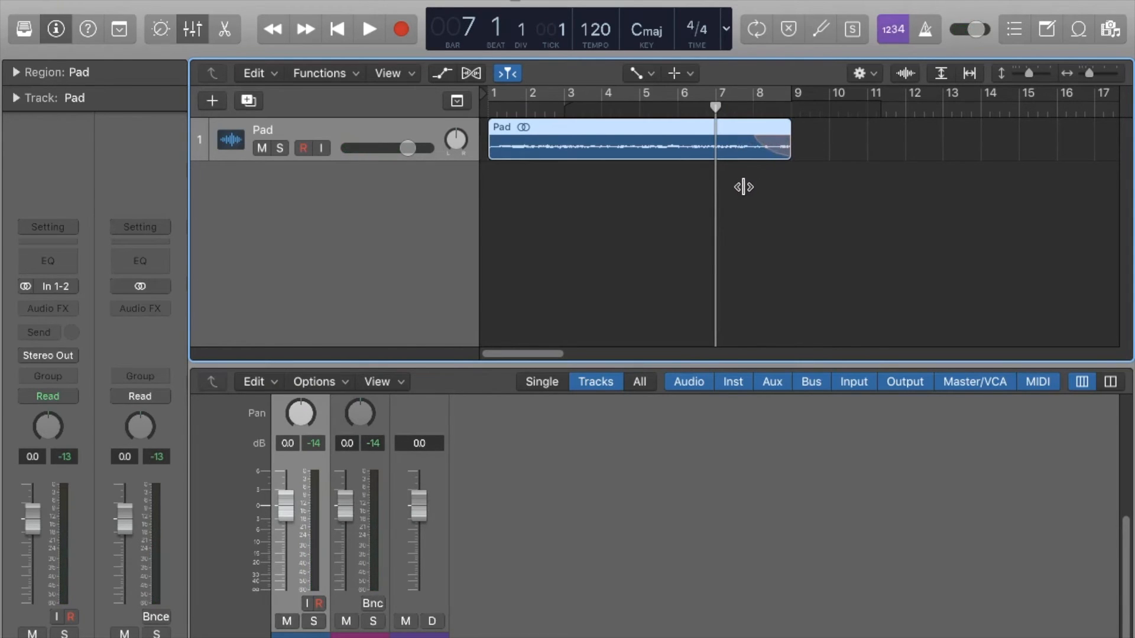
mouse_move(790, 70)
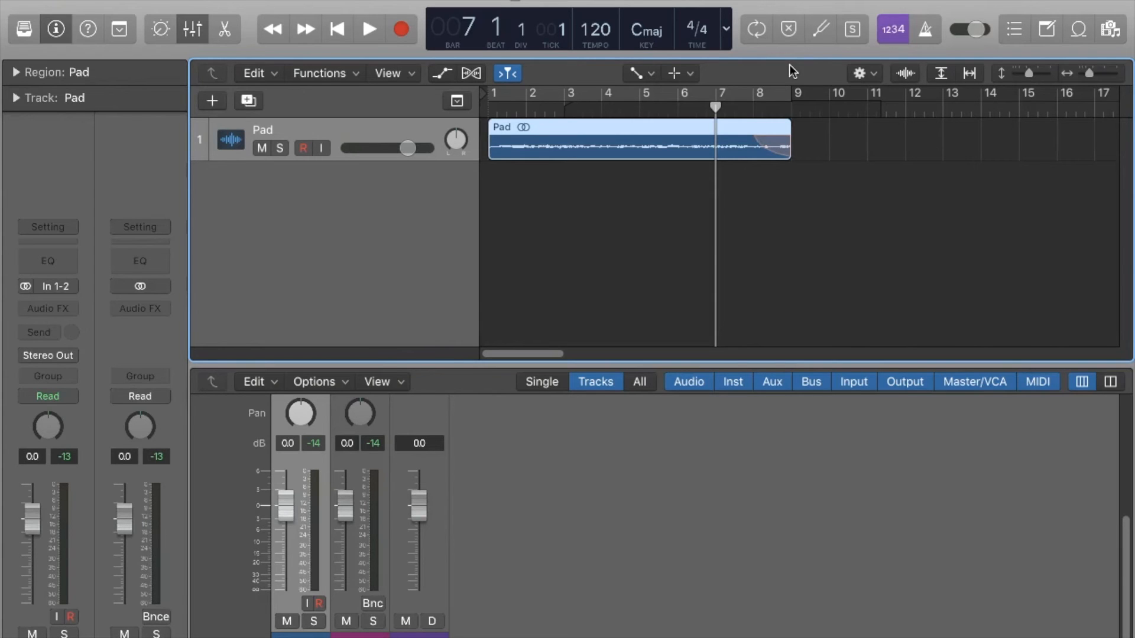
click(368, 29)
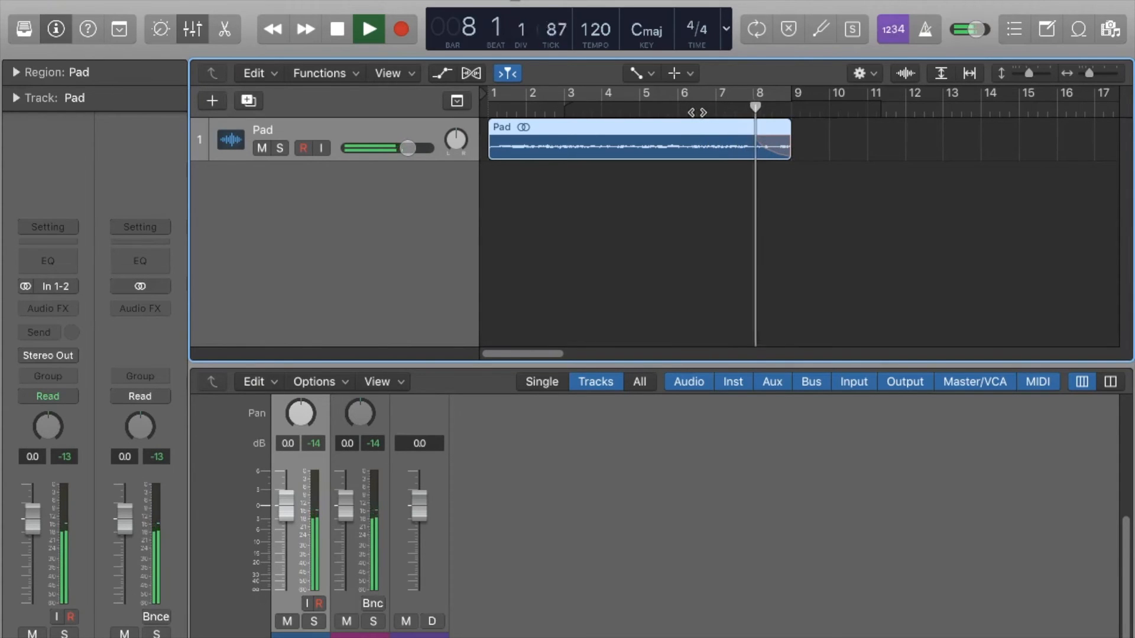
Step: Stop, replay from just before the fade, then bring up the fade-out's shortcut menu
click(368, 29)
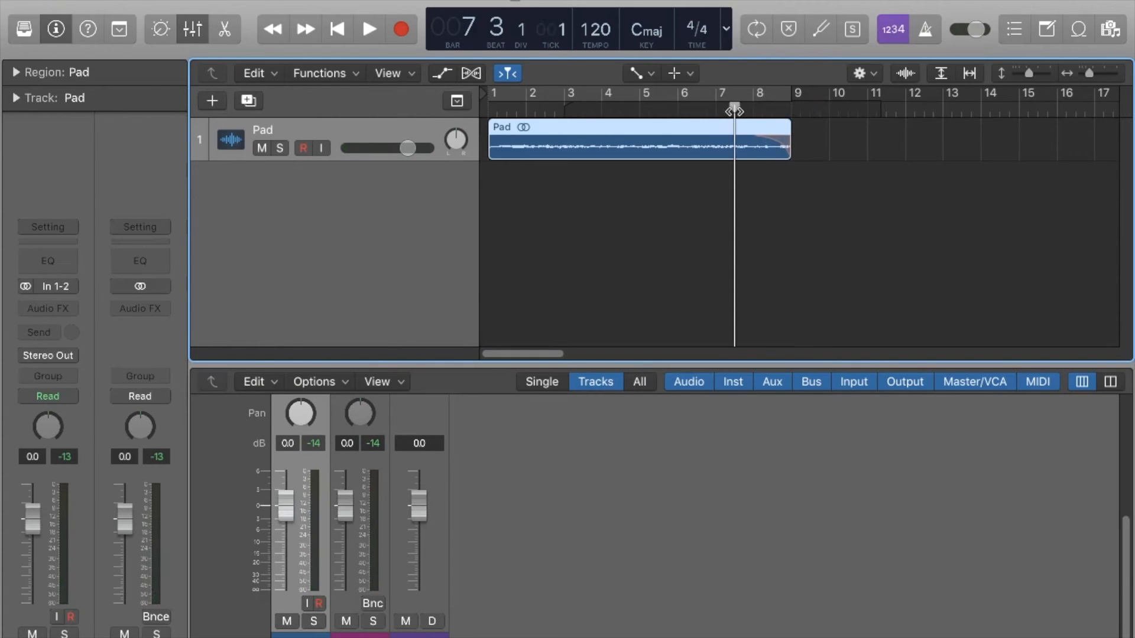
click(368, 29)
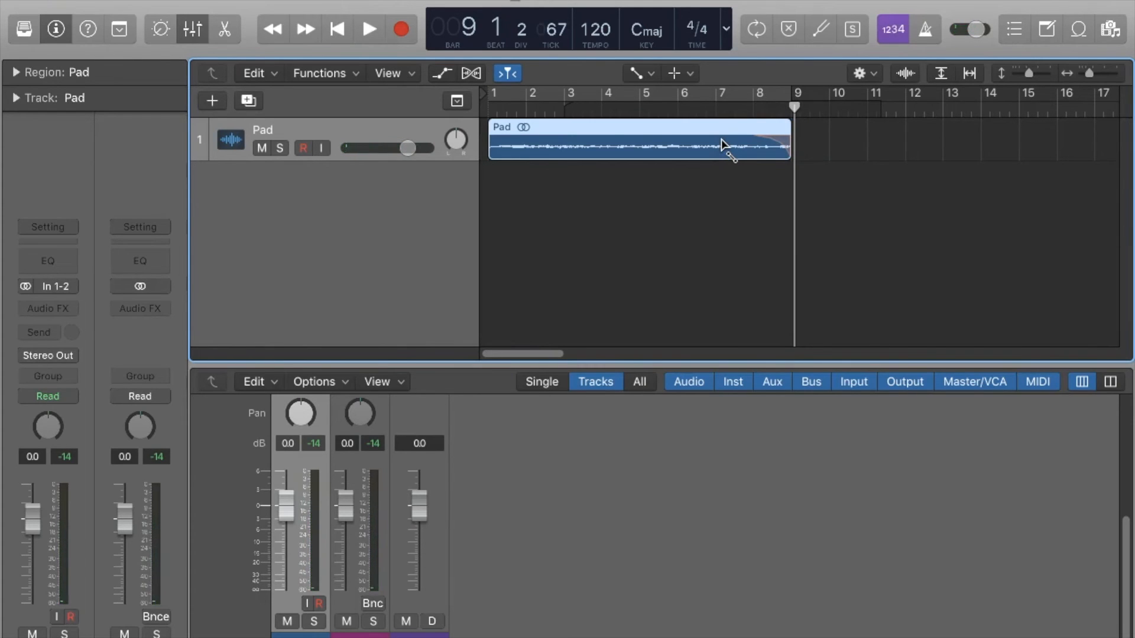
mouse_move(673, 152)
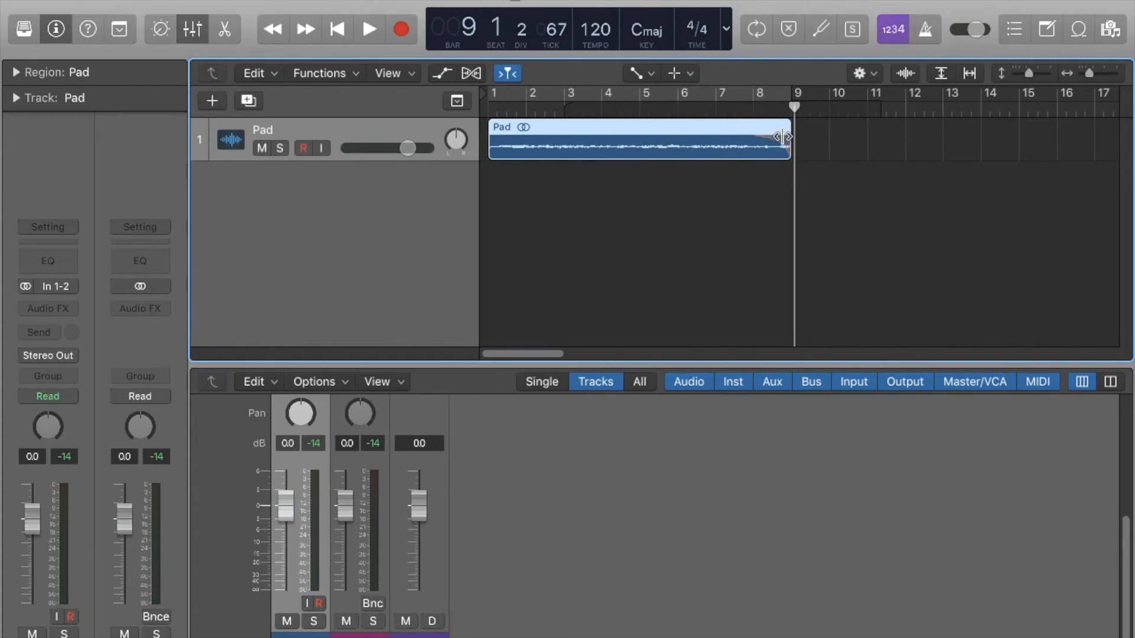
right_click(781, 138)
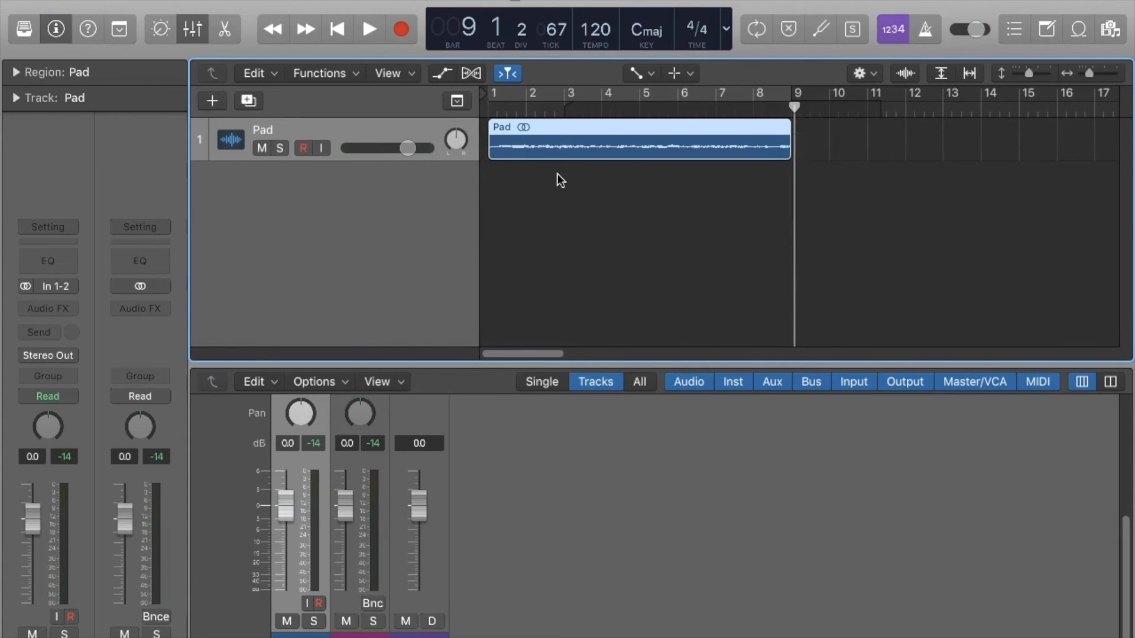
Step: Remove the fade-out and show the Pad region's start up close
click(635, 73)
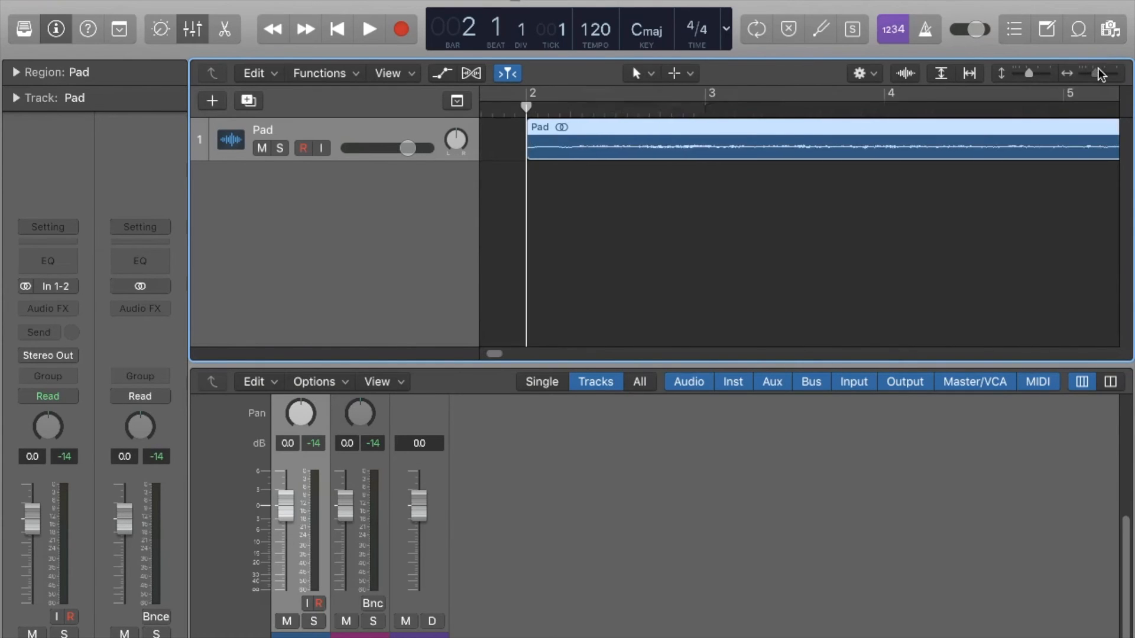
Step: Open the Left-click Tool menu to pick the Fade Tool
click(636, 73)
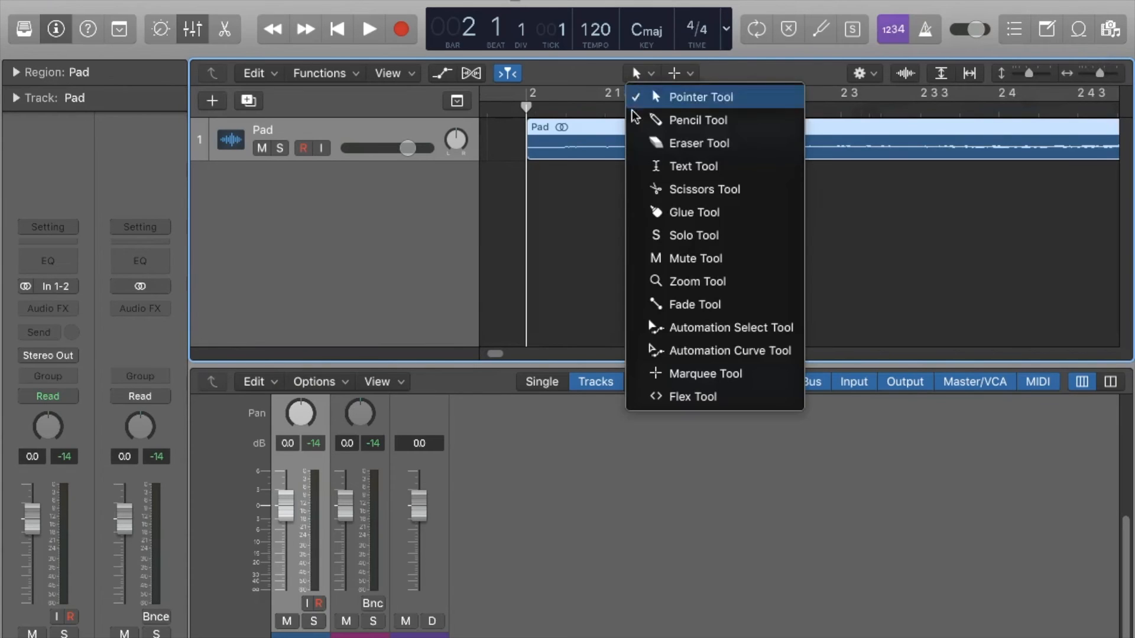
mouse_move(694, 304)
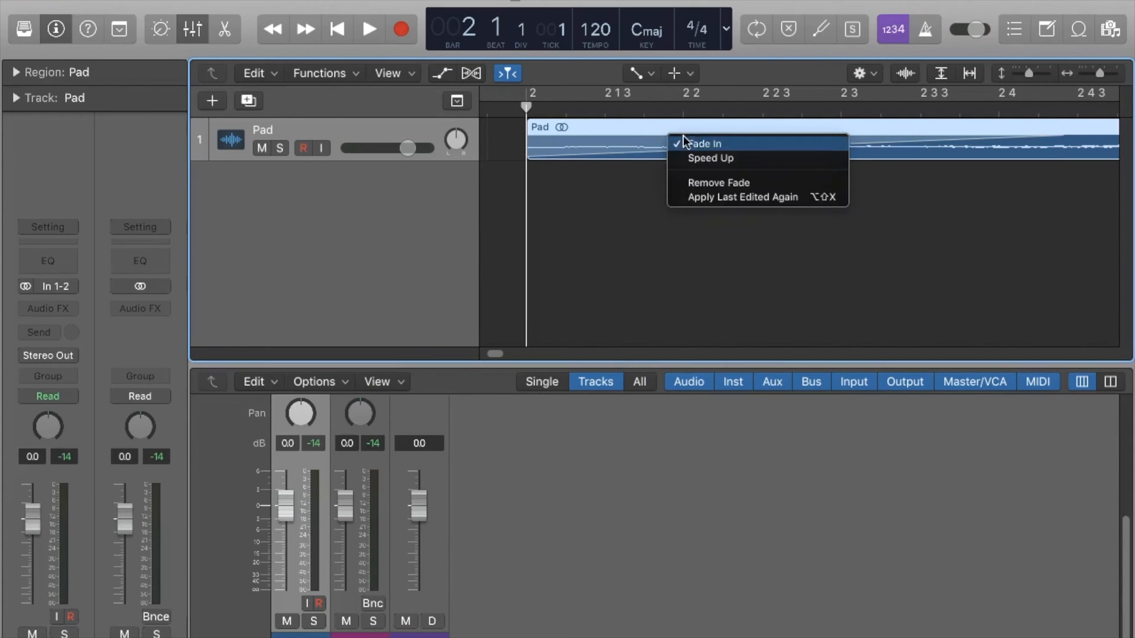
mouse_move(702, 158)
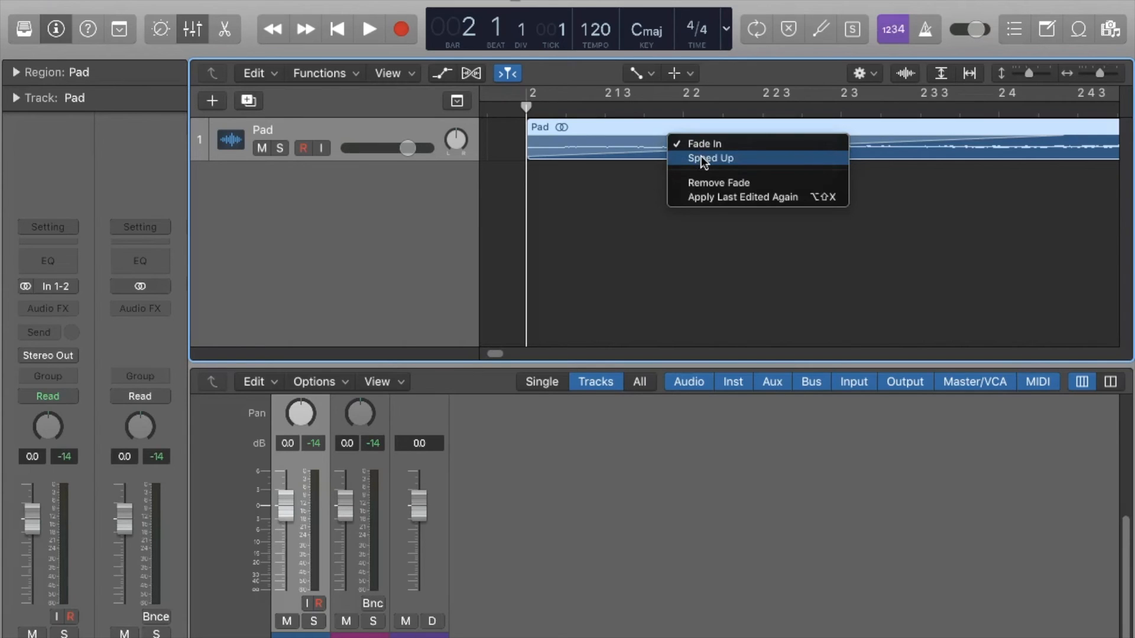
Step: Give the fade-in a Speed Up curve, return to the Pointer tool, and enable Cycle mode
click(709, 158)
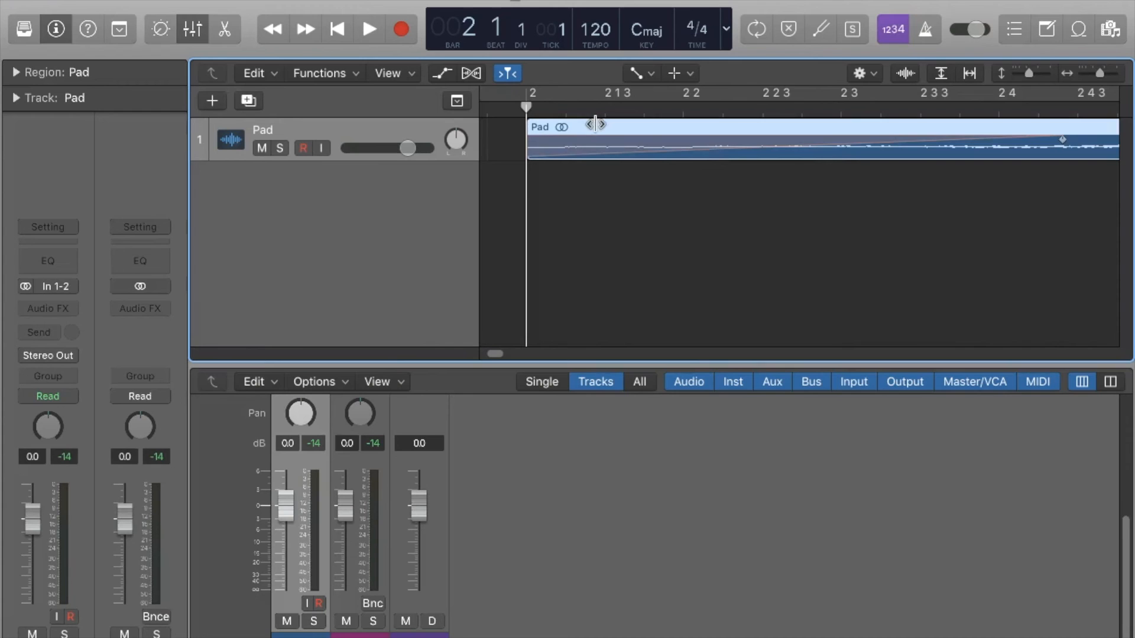
click(635, 73)
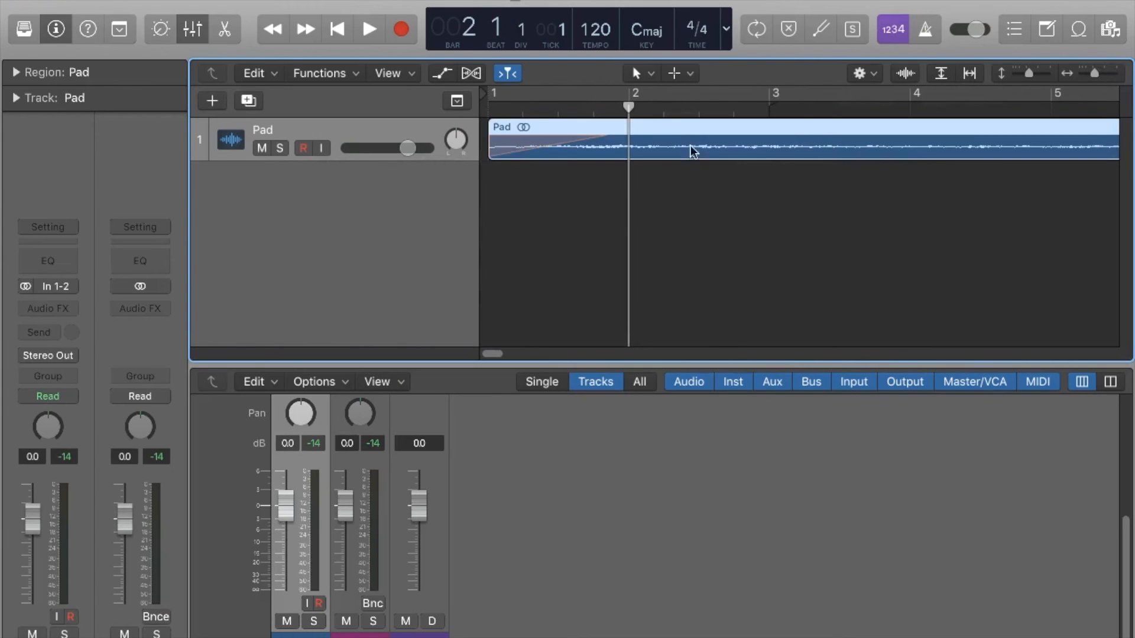
click(368, 29)
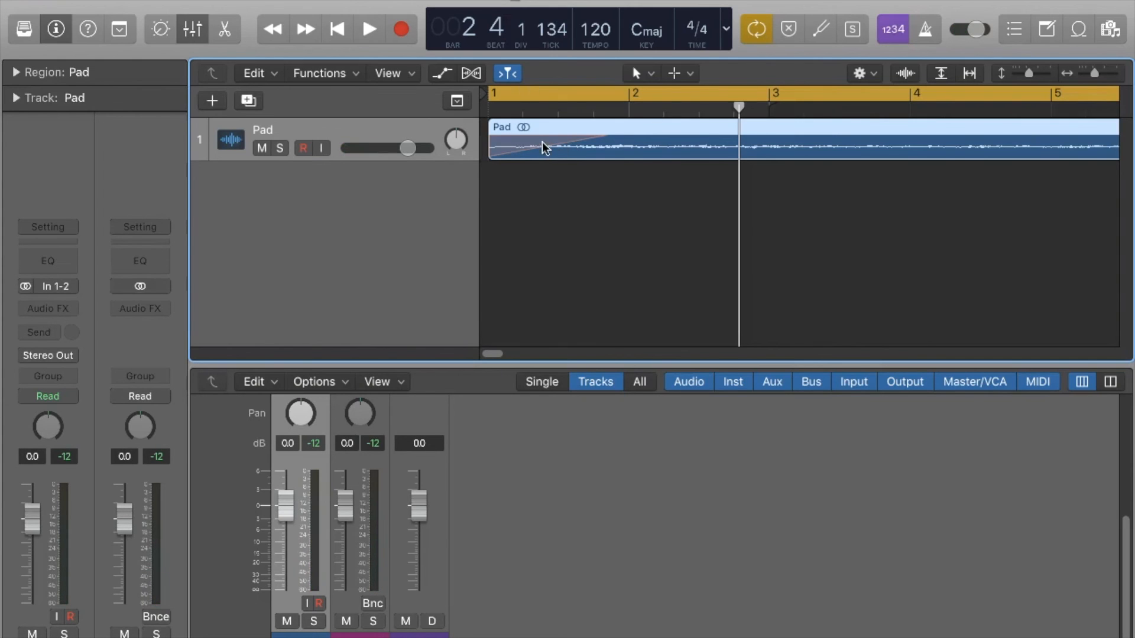
Step: With the Fade tool selected, play from near bar 2 to hear the Speed Up fade-in, then stop
click(635, 73)
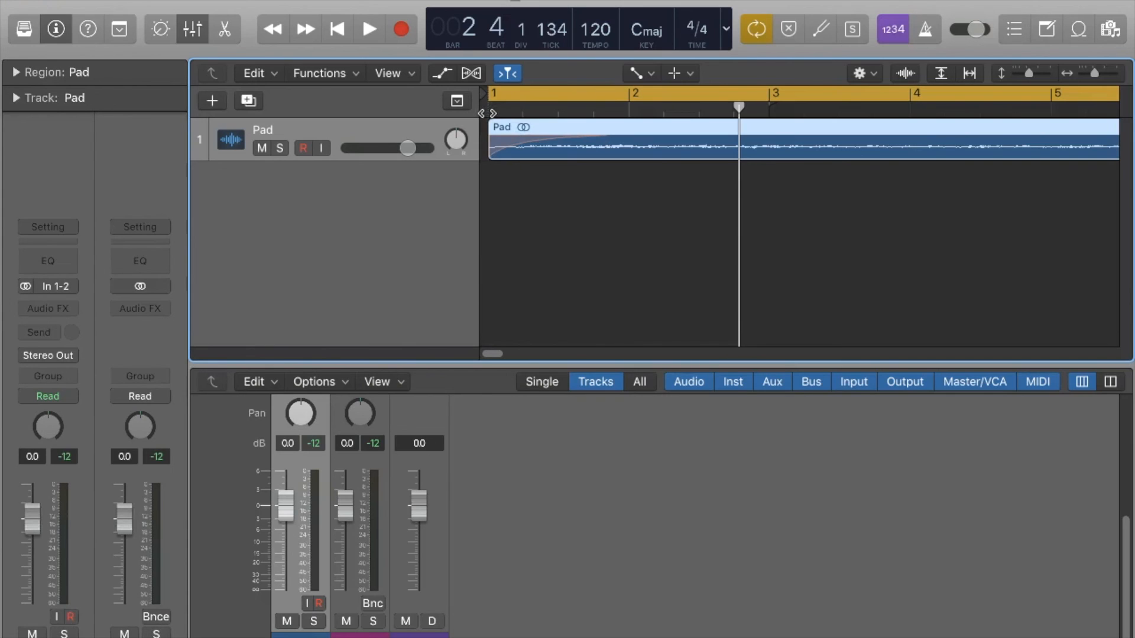
click(368, 29)
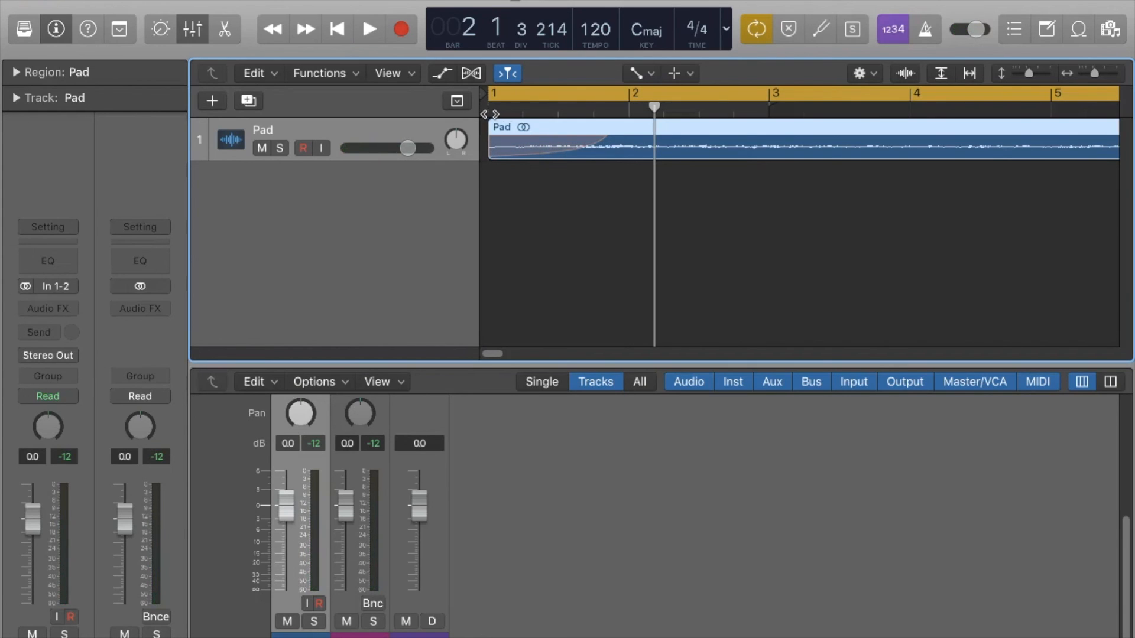
click(368, 29)
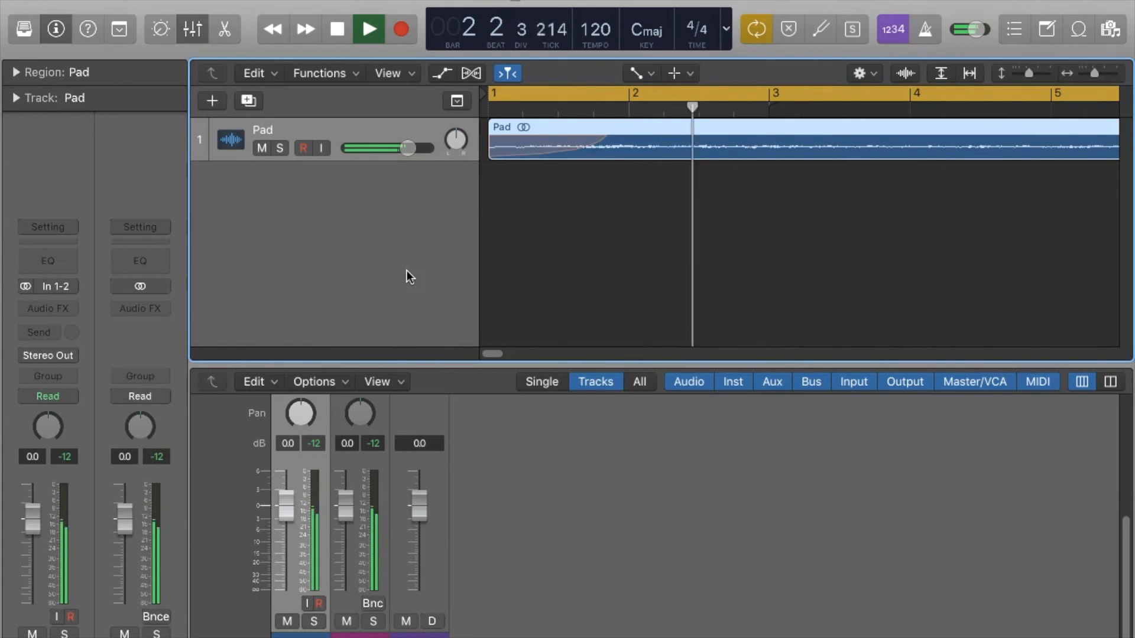
click(337, 29)
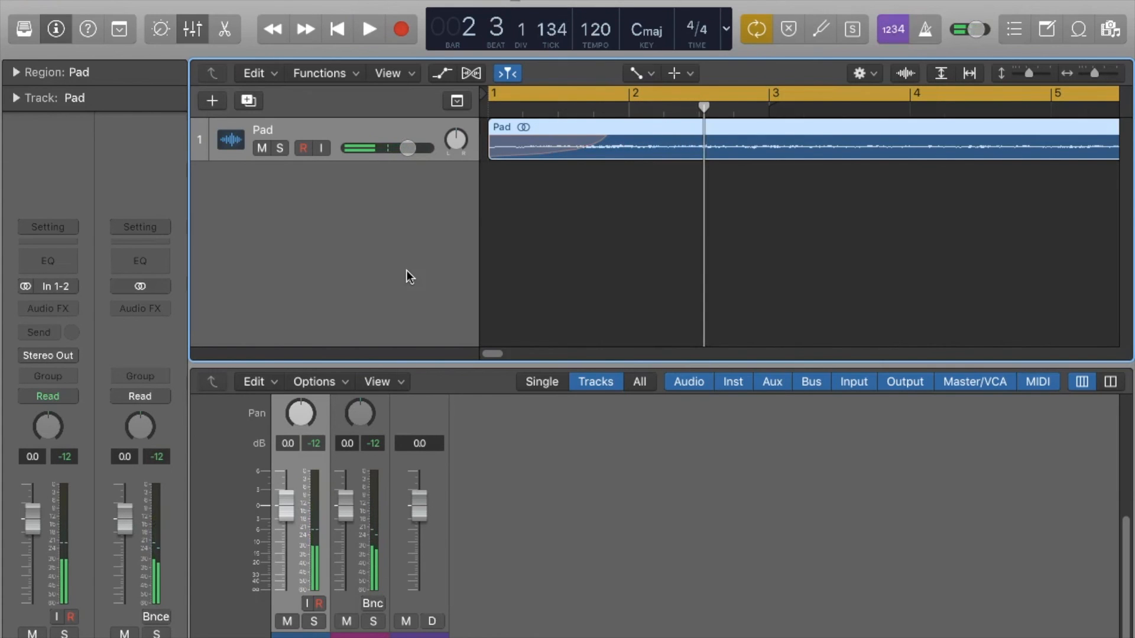